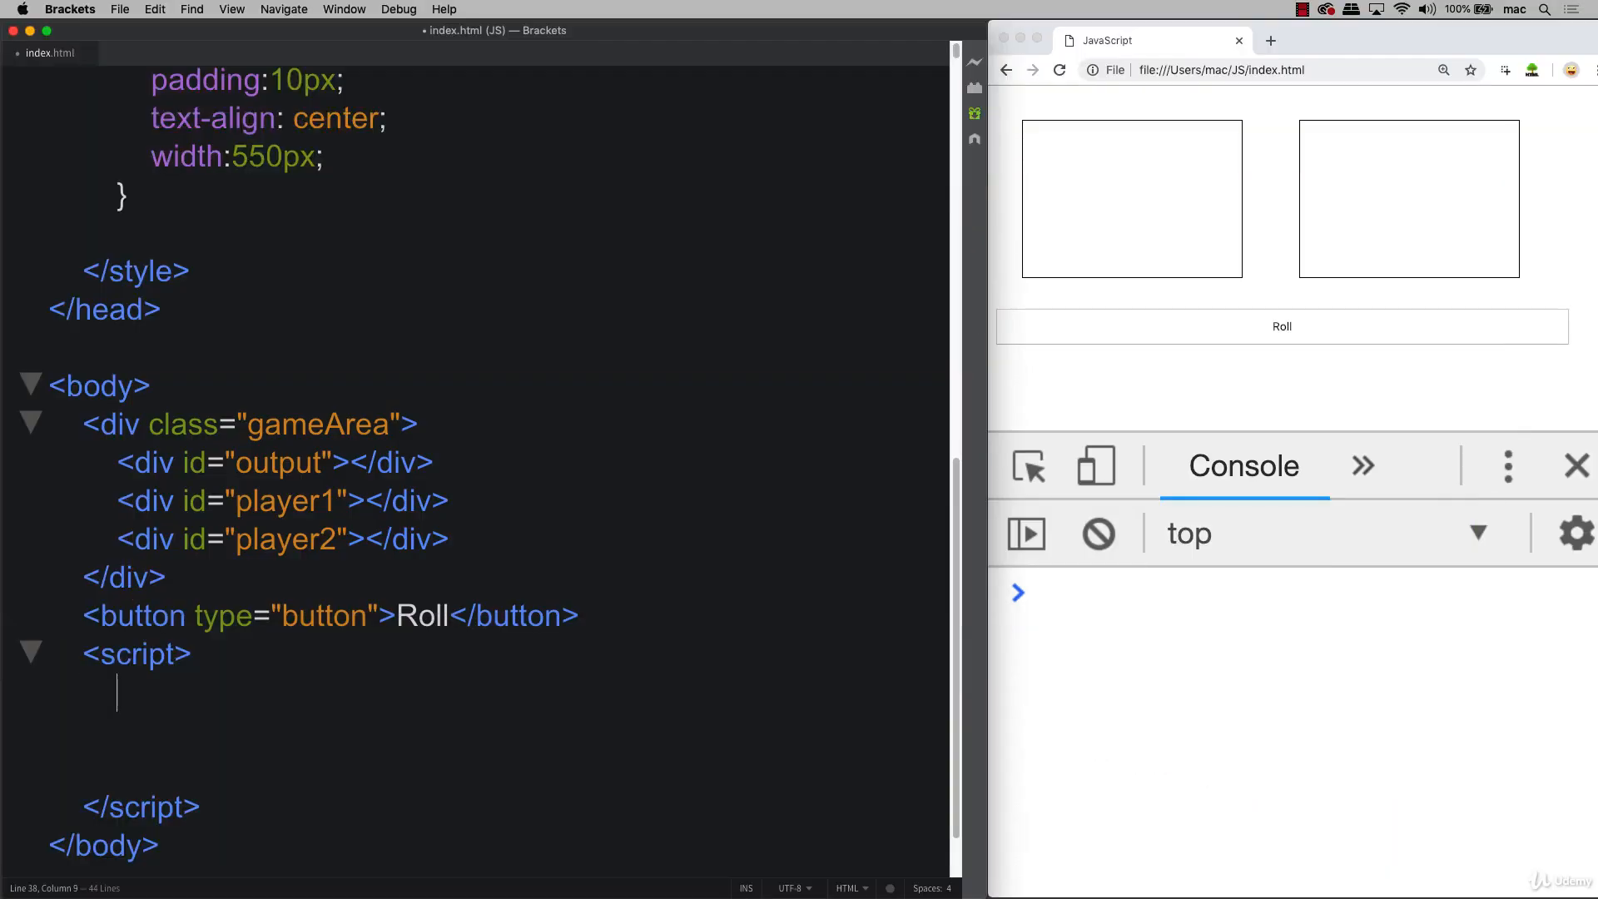
Begin const button = document. and fumble the selector method name, deleting a half-typed attempt.
text(c)
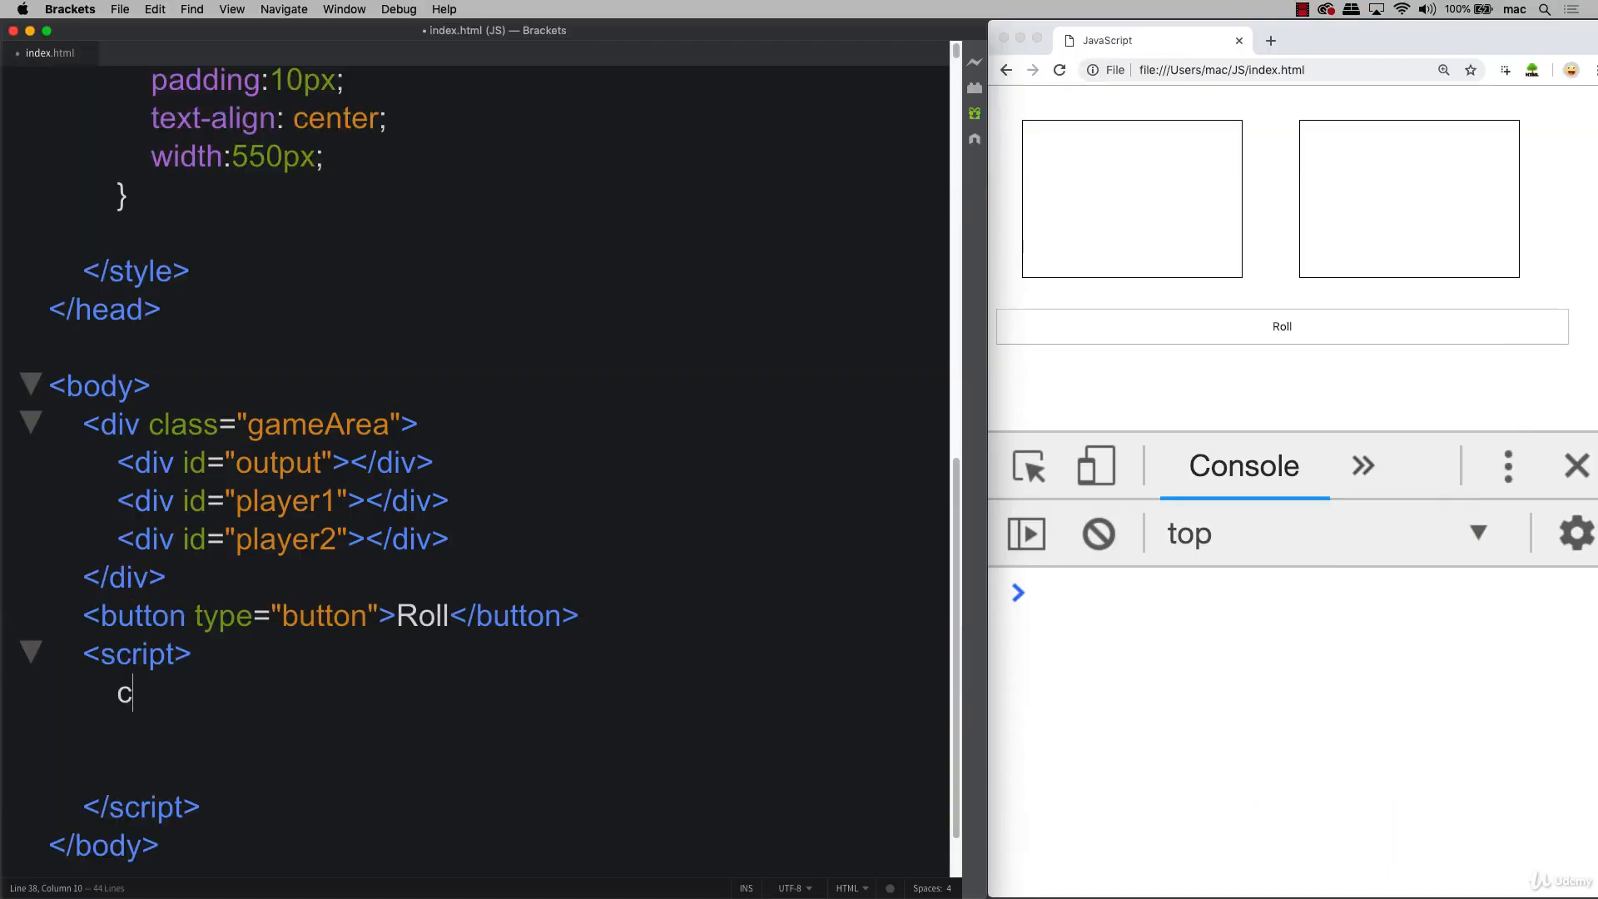
text(onst)
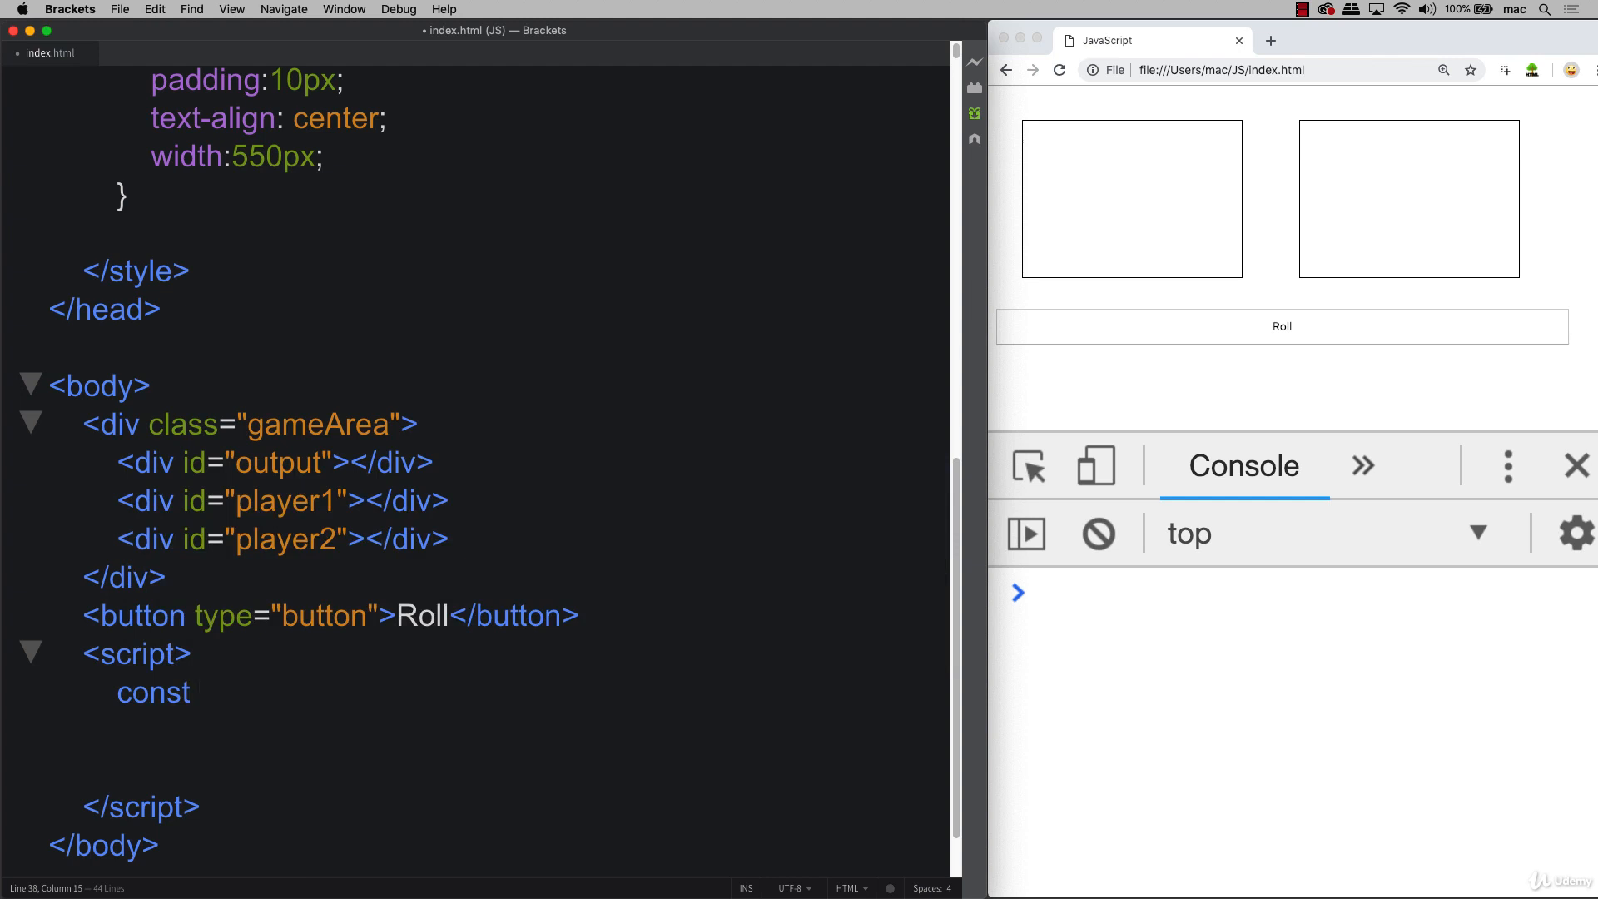
text(button)
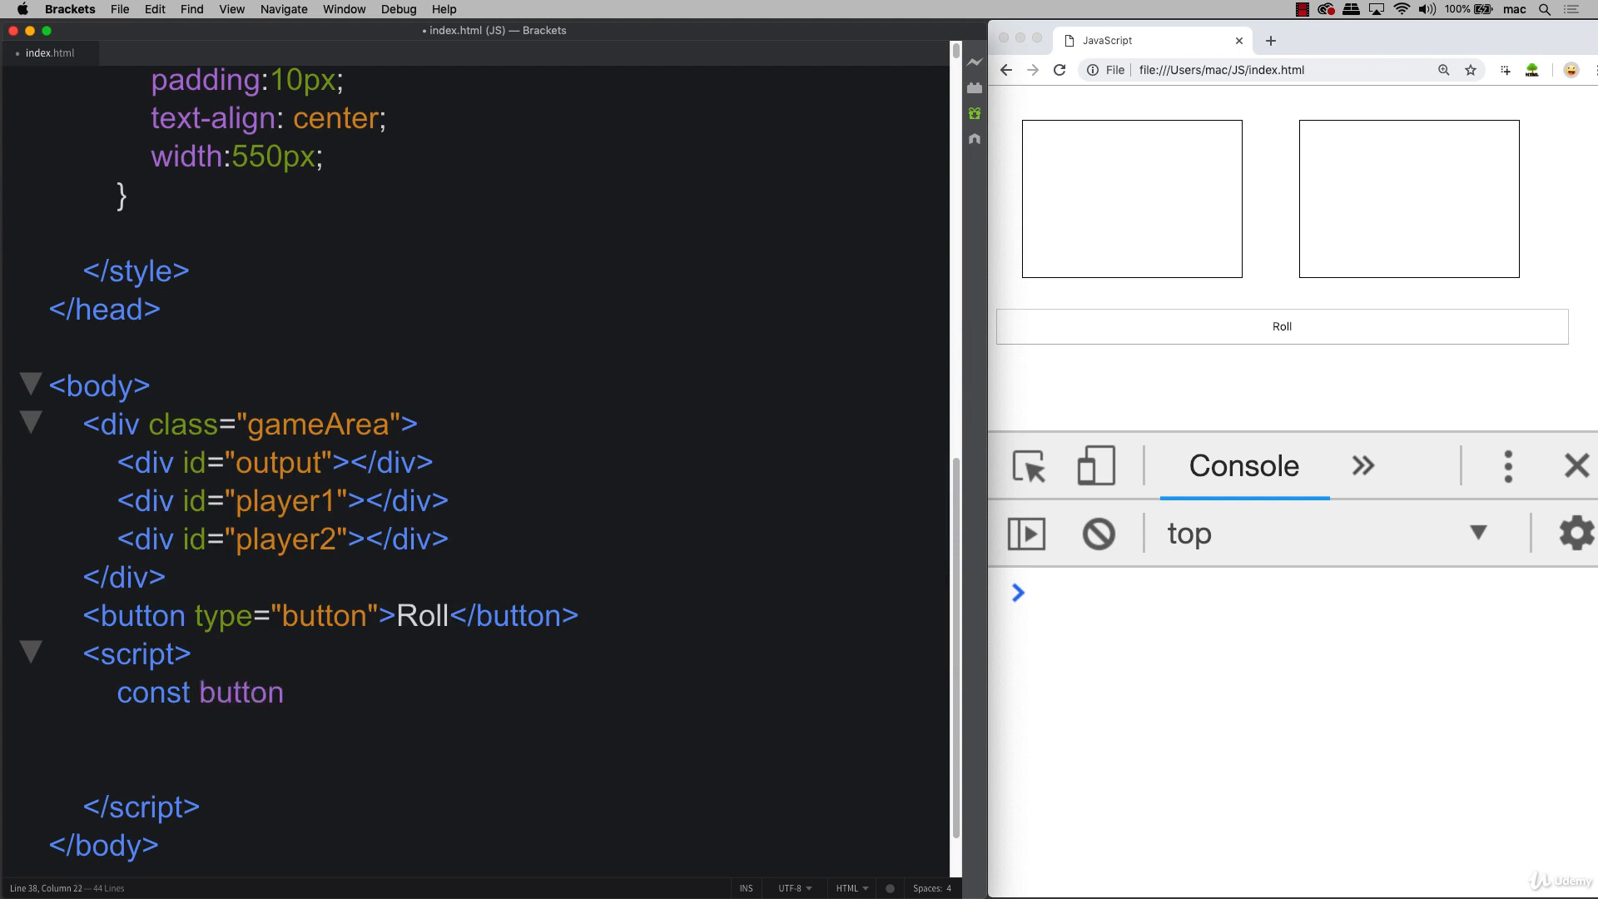
text(= document)
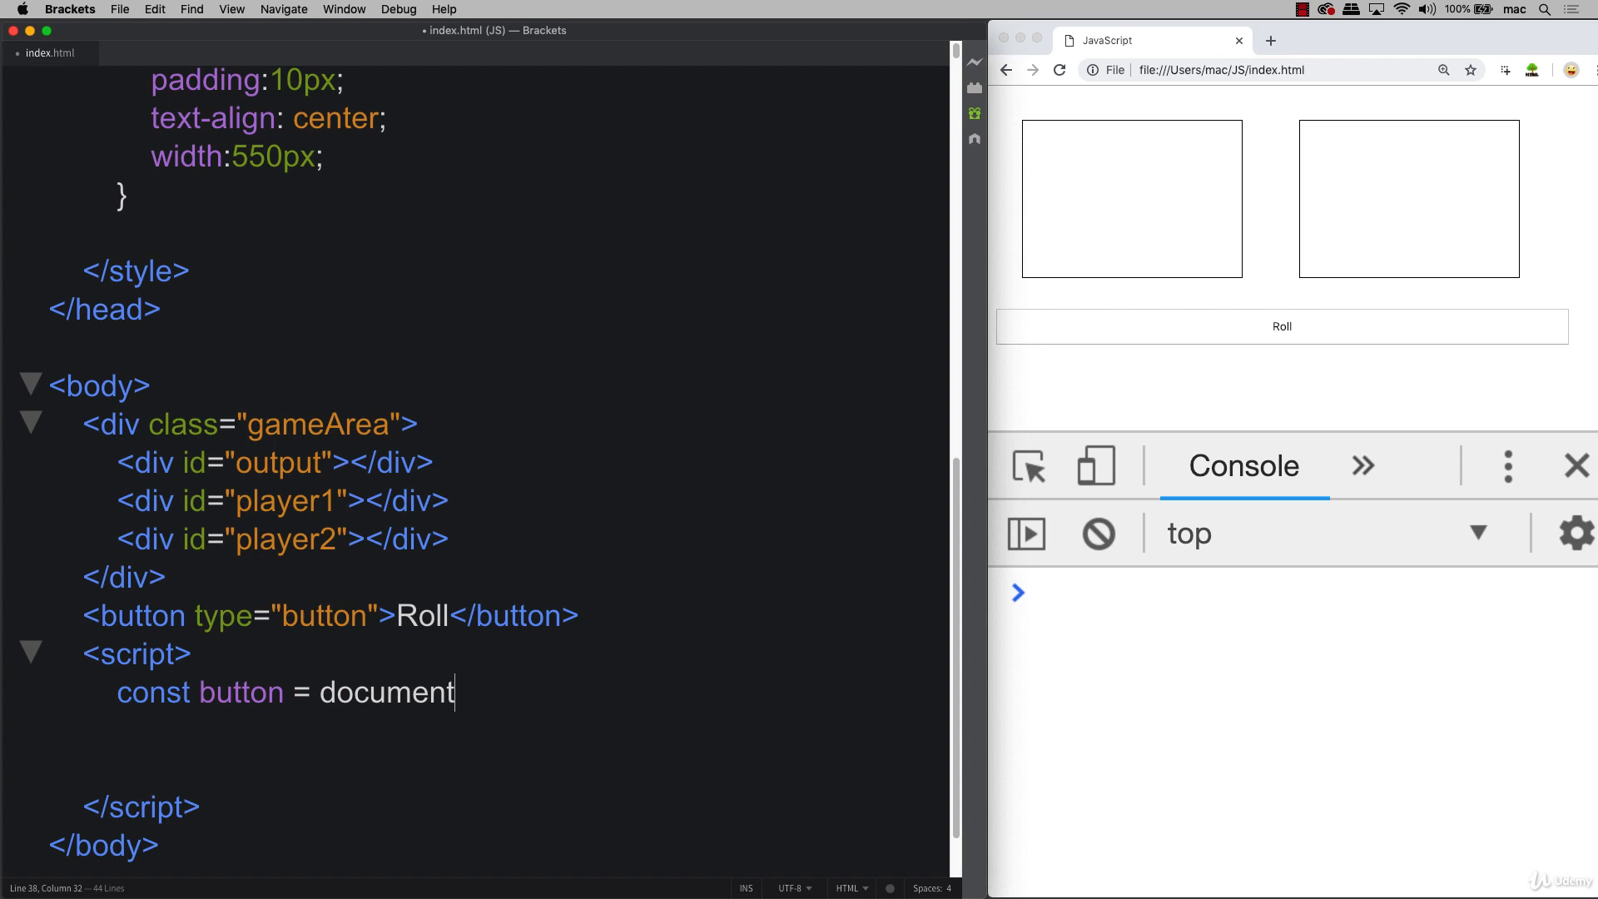
text(.que)
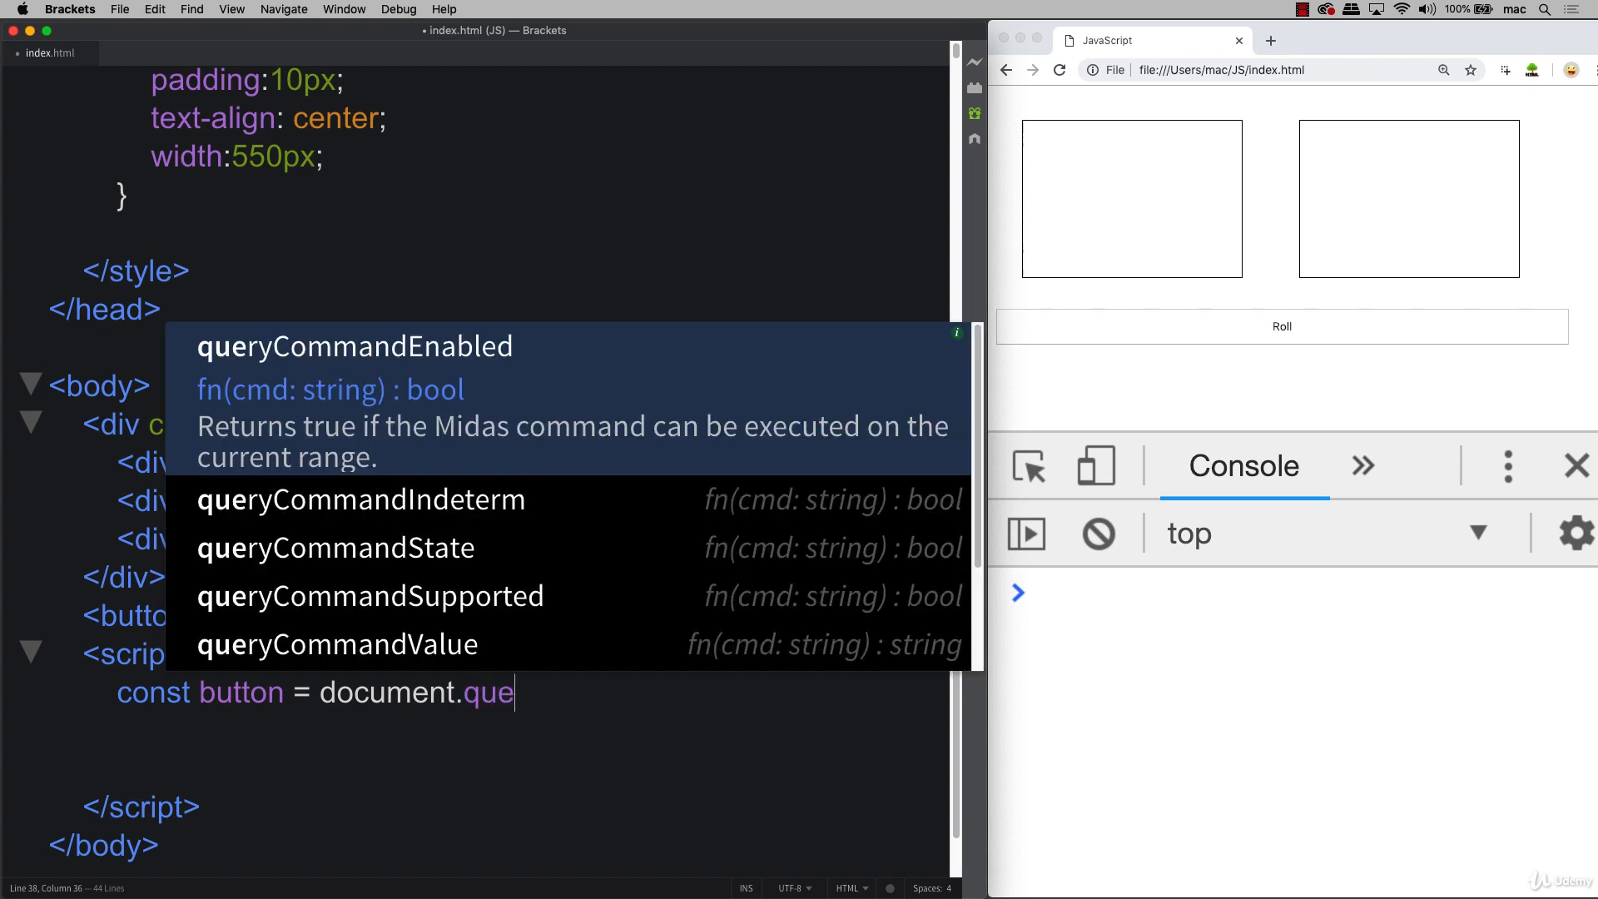
text(rySelect)
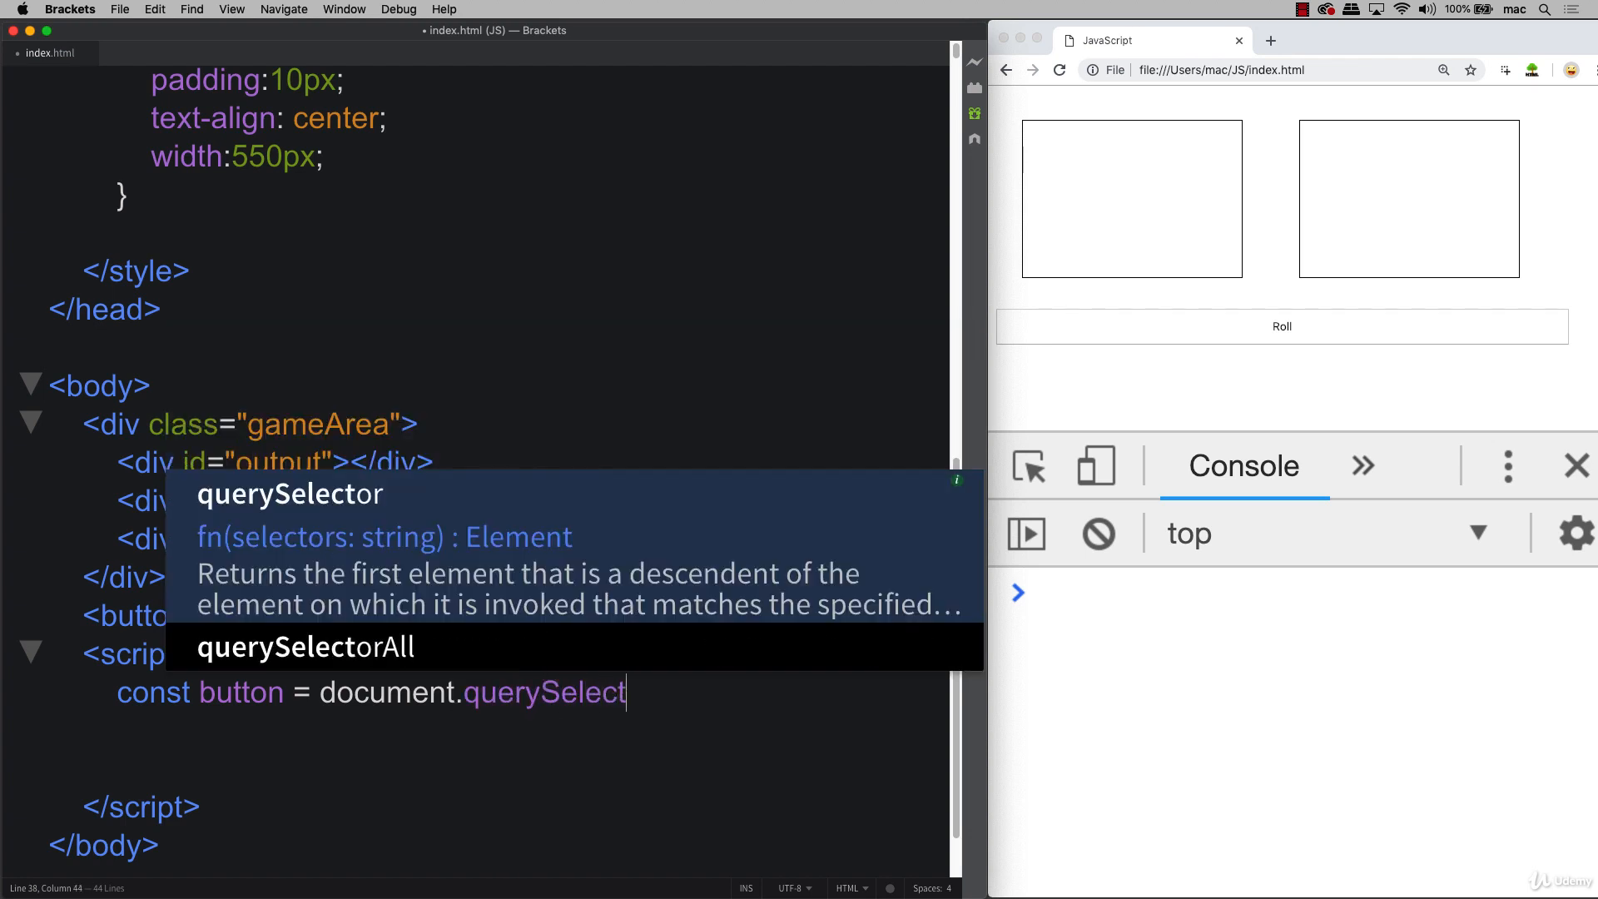
text(or)
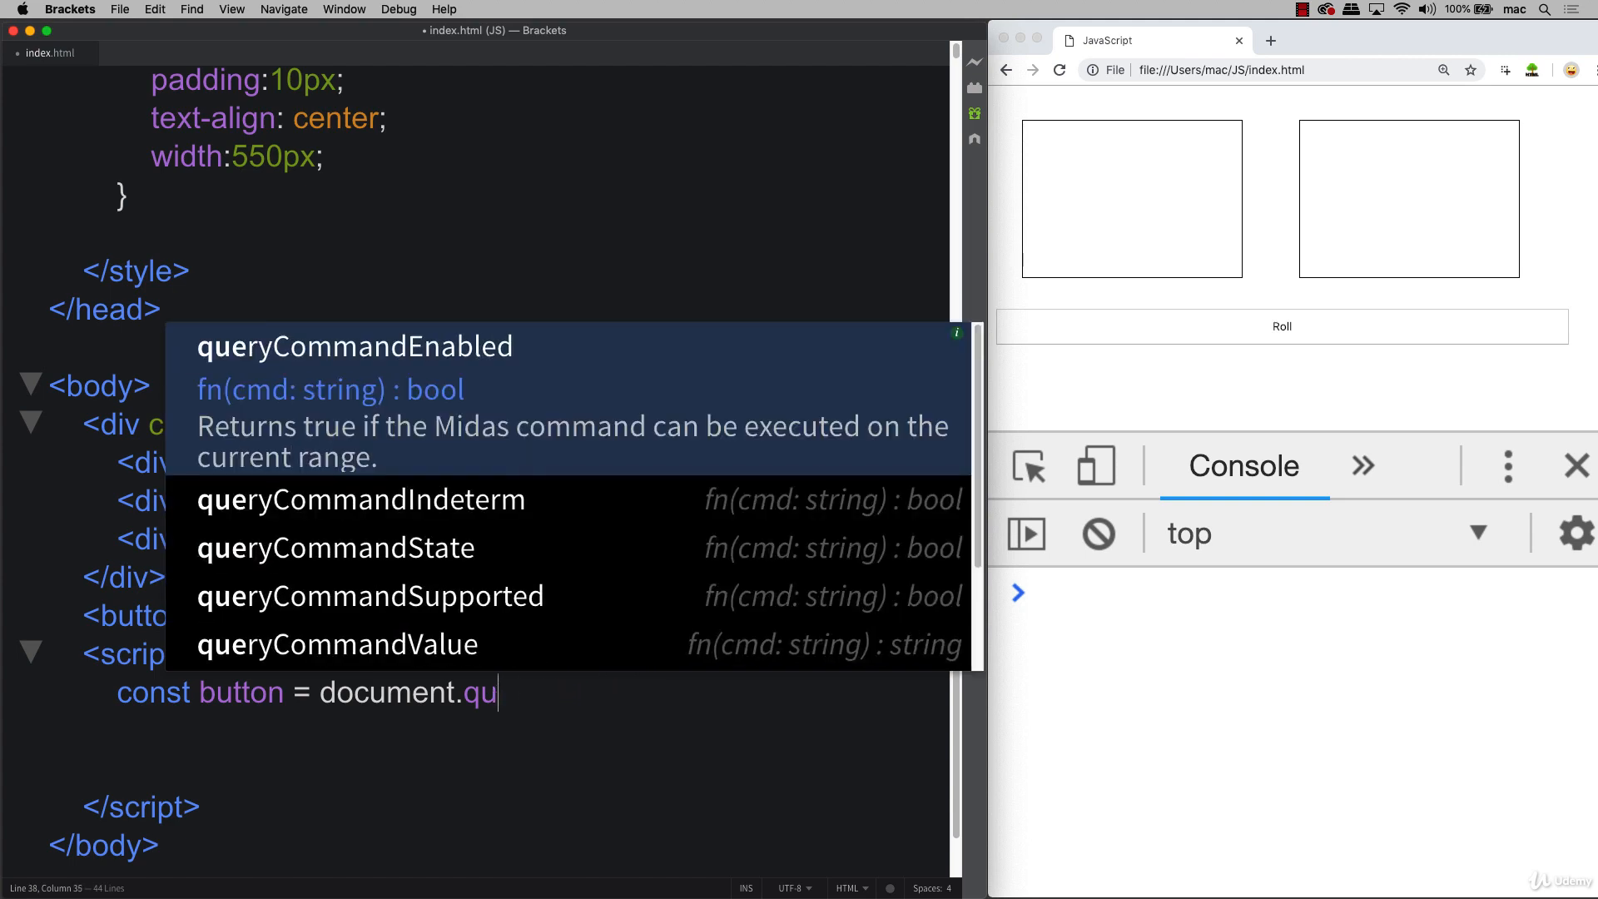
key(Backspace)
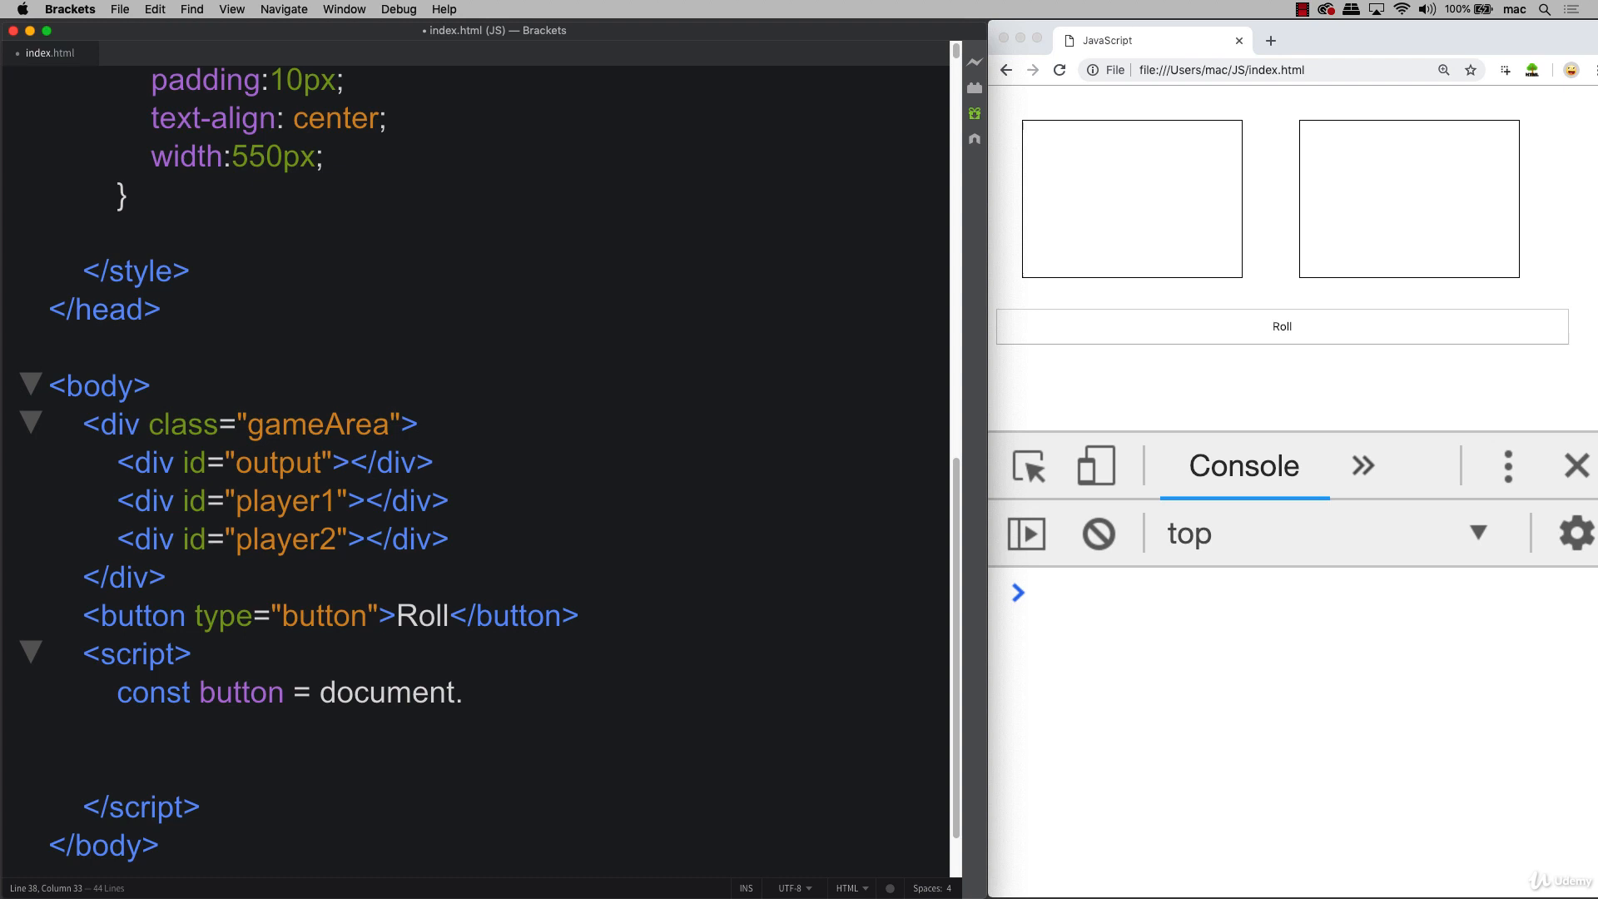
text(get)
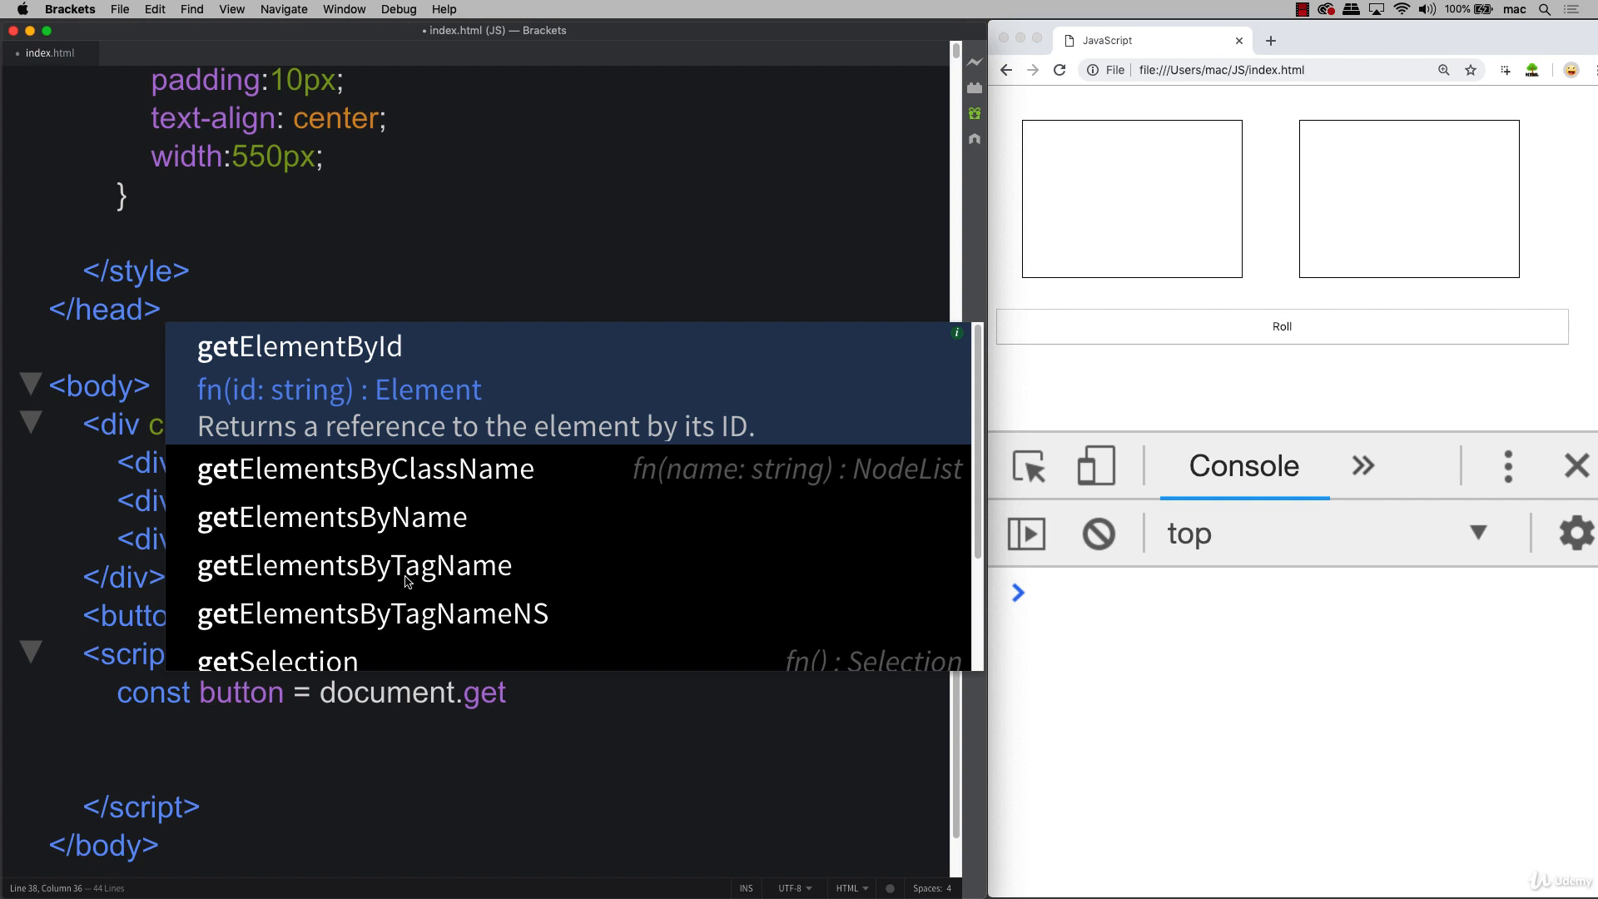
mouse_move(382, 525)
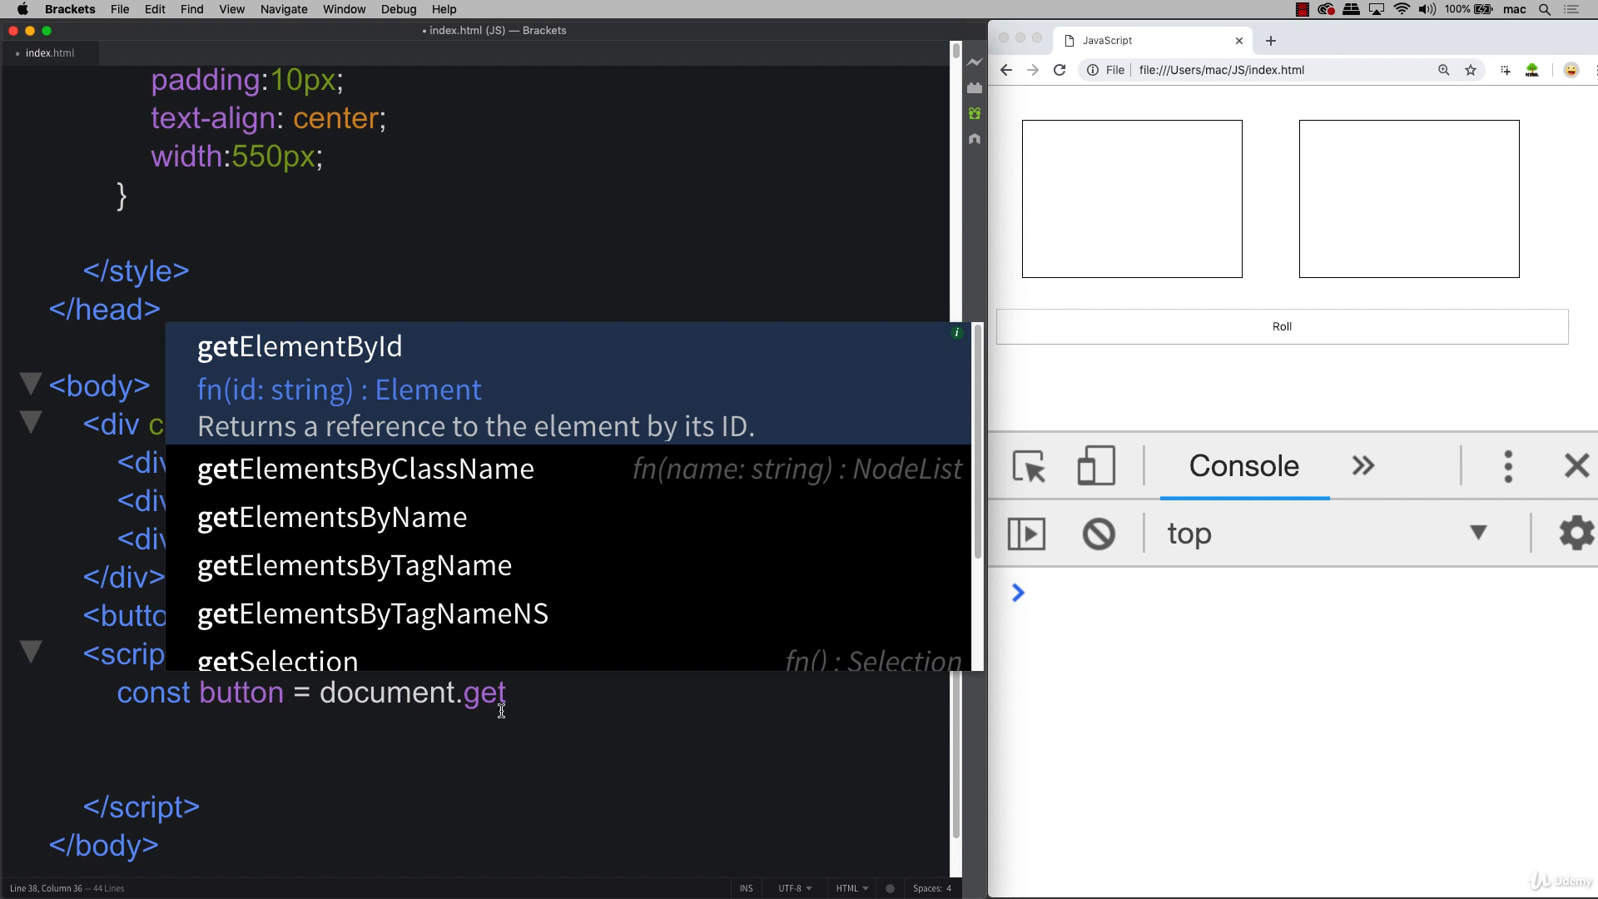
Complete the line as const button = document.querySelector("button");.
text(q)
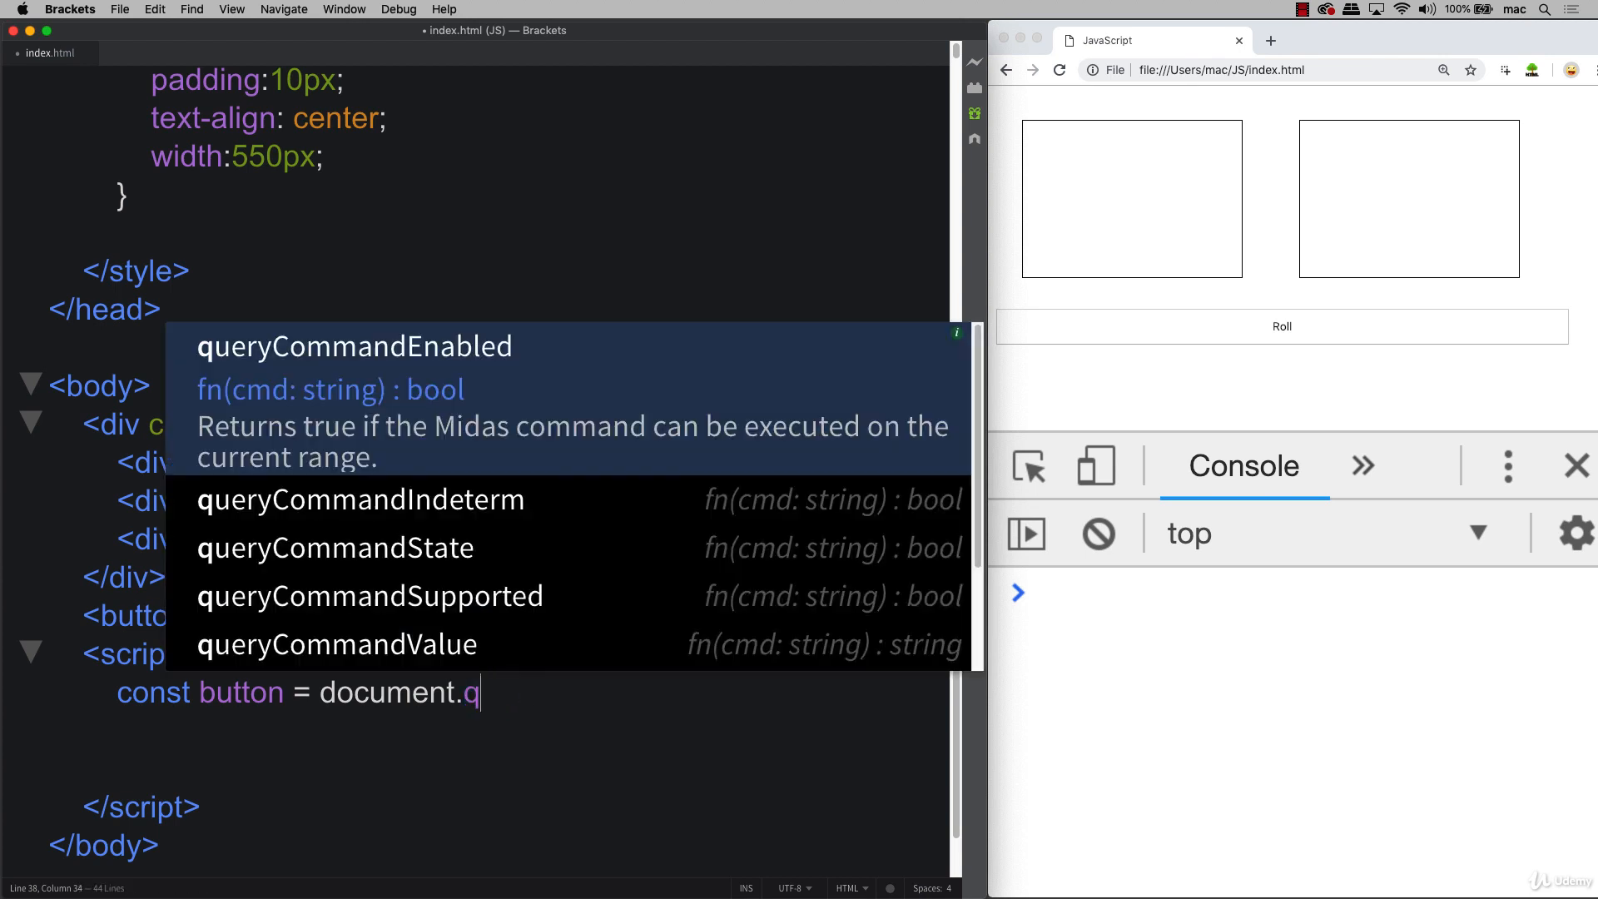
text(uerySelector()
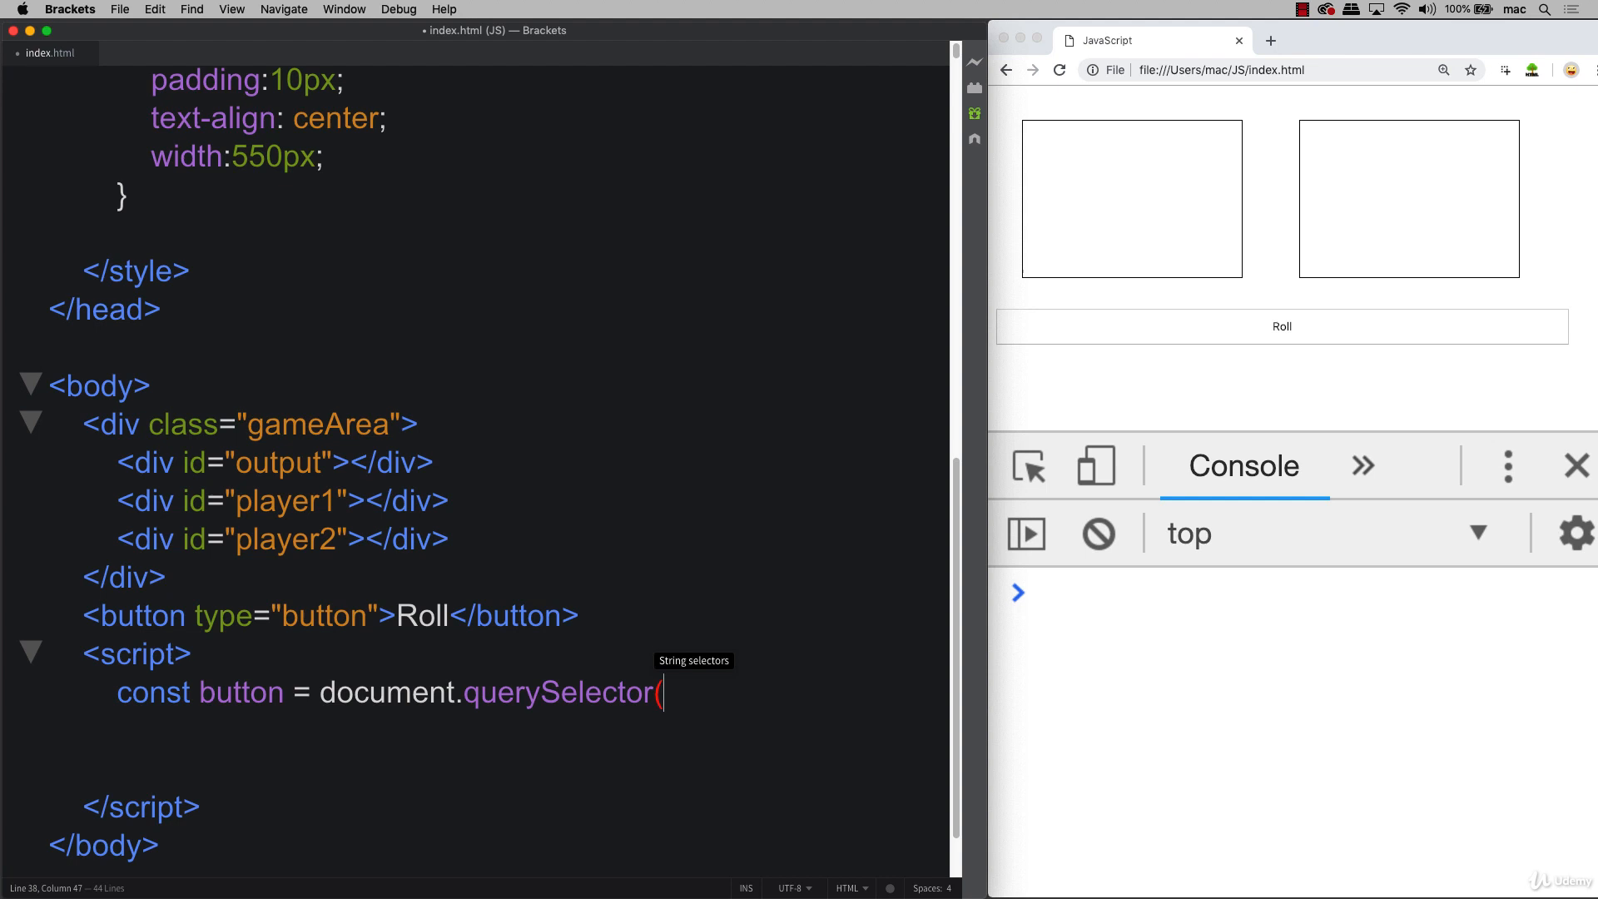
text(")
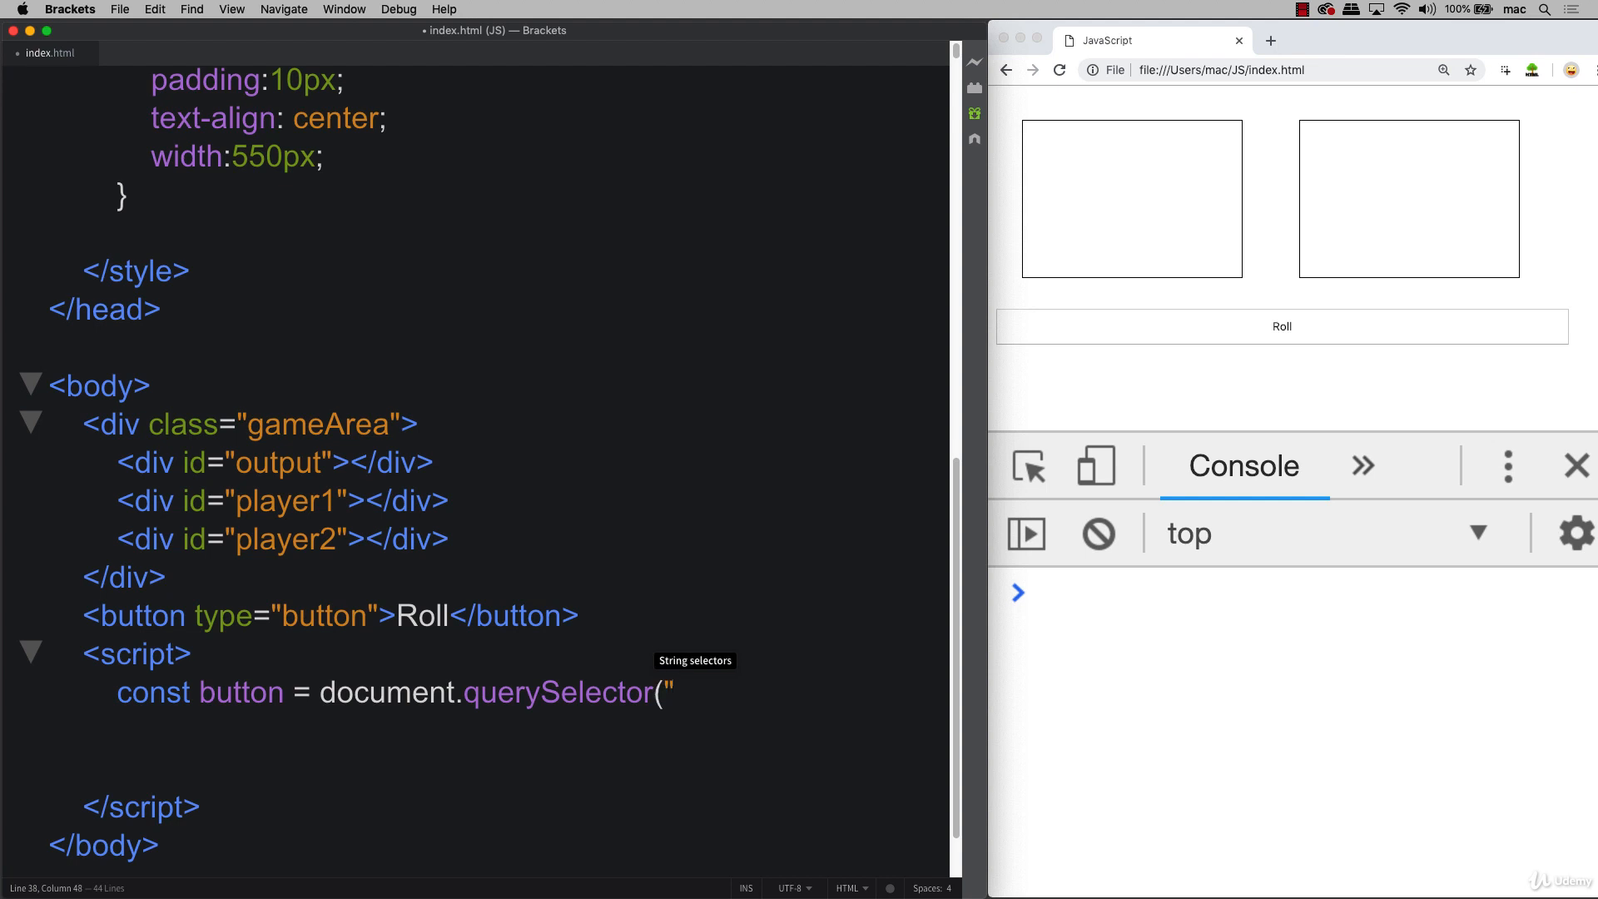
text(button");)
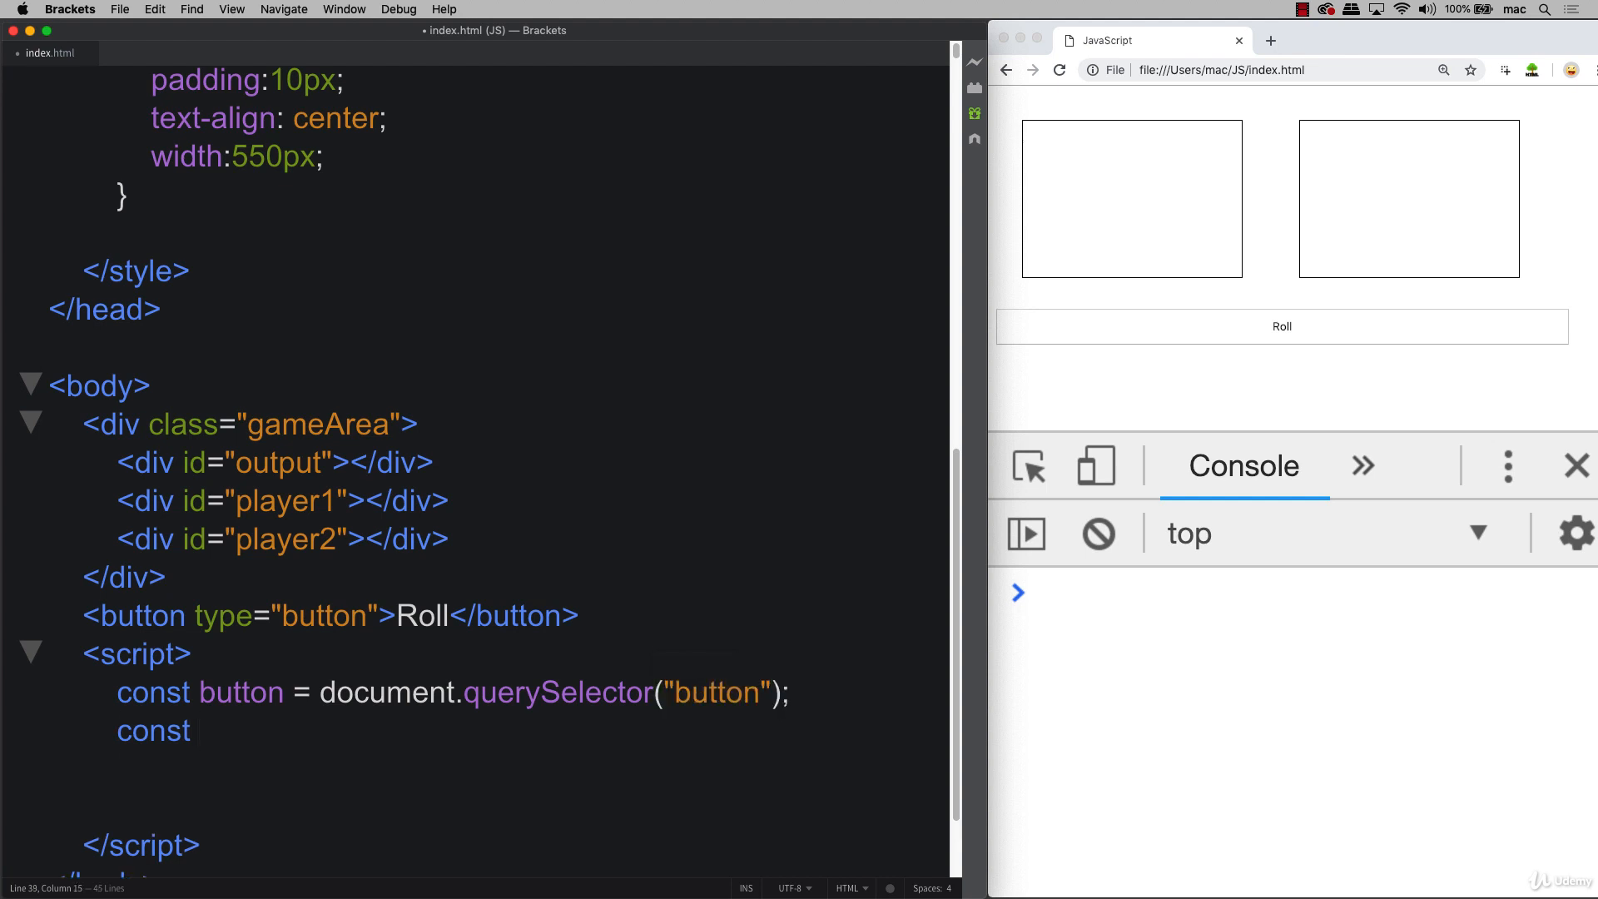
Declare const player1 = document.querySelector selecting the player1 element.
text(playe)
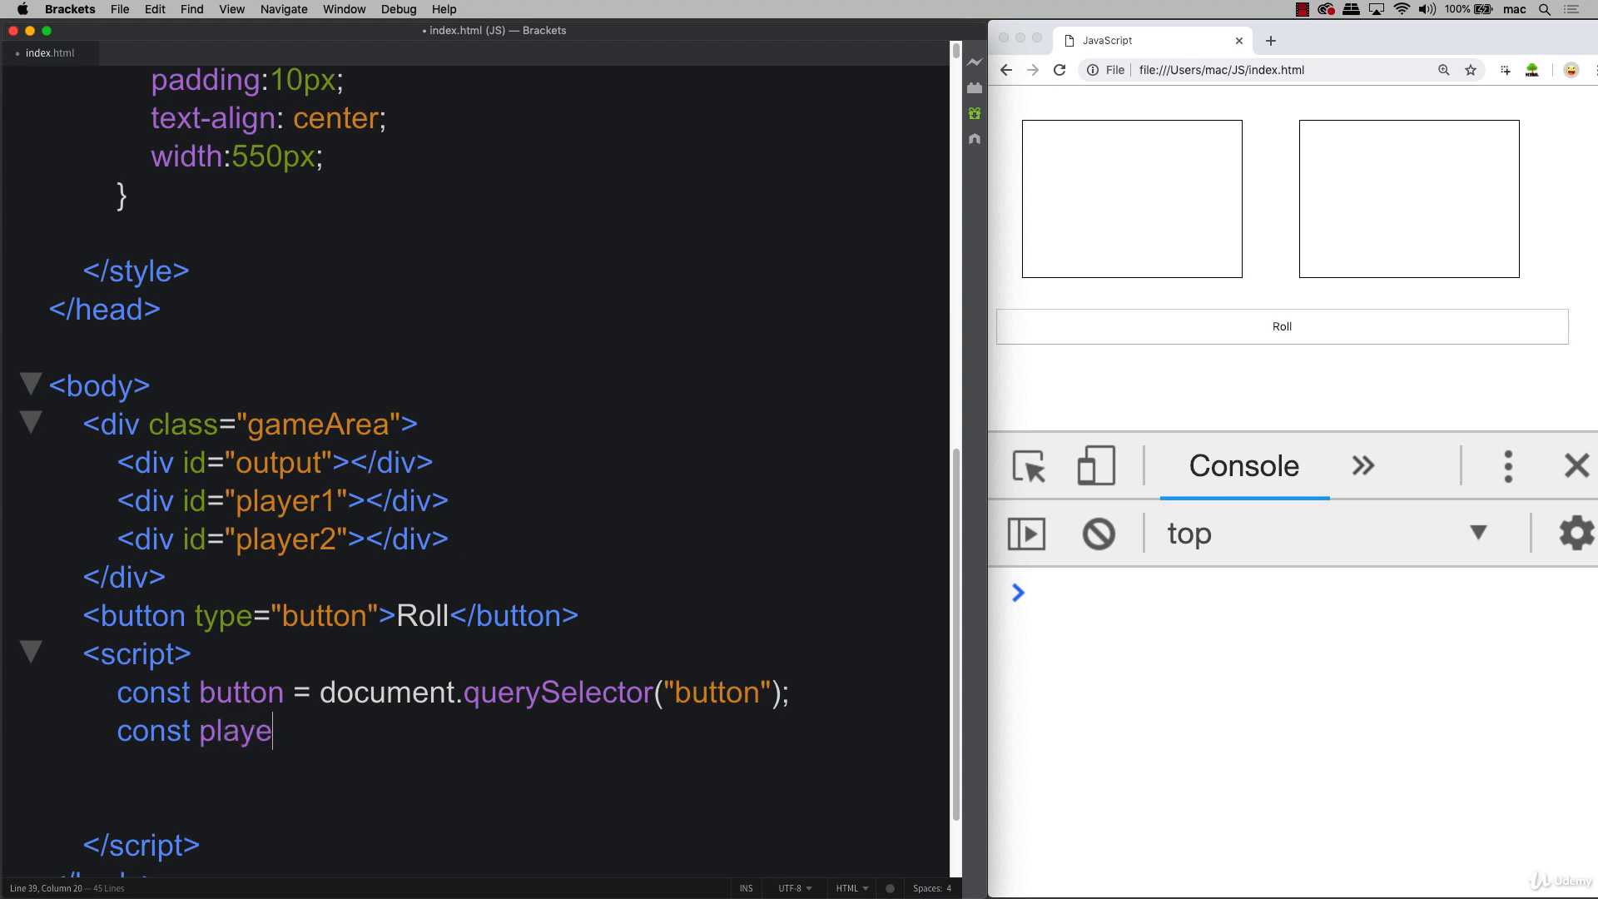
text(r1 =)
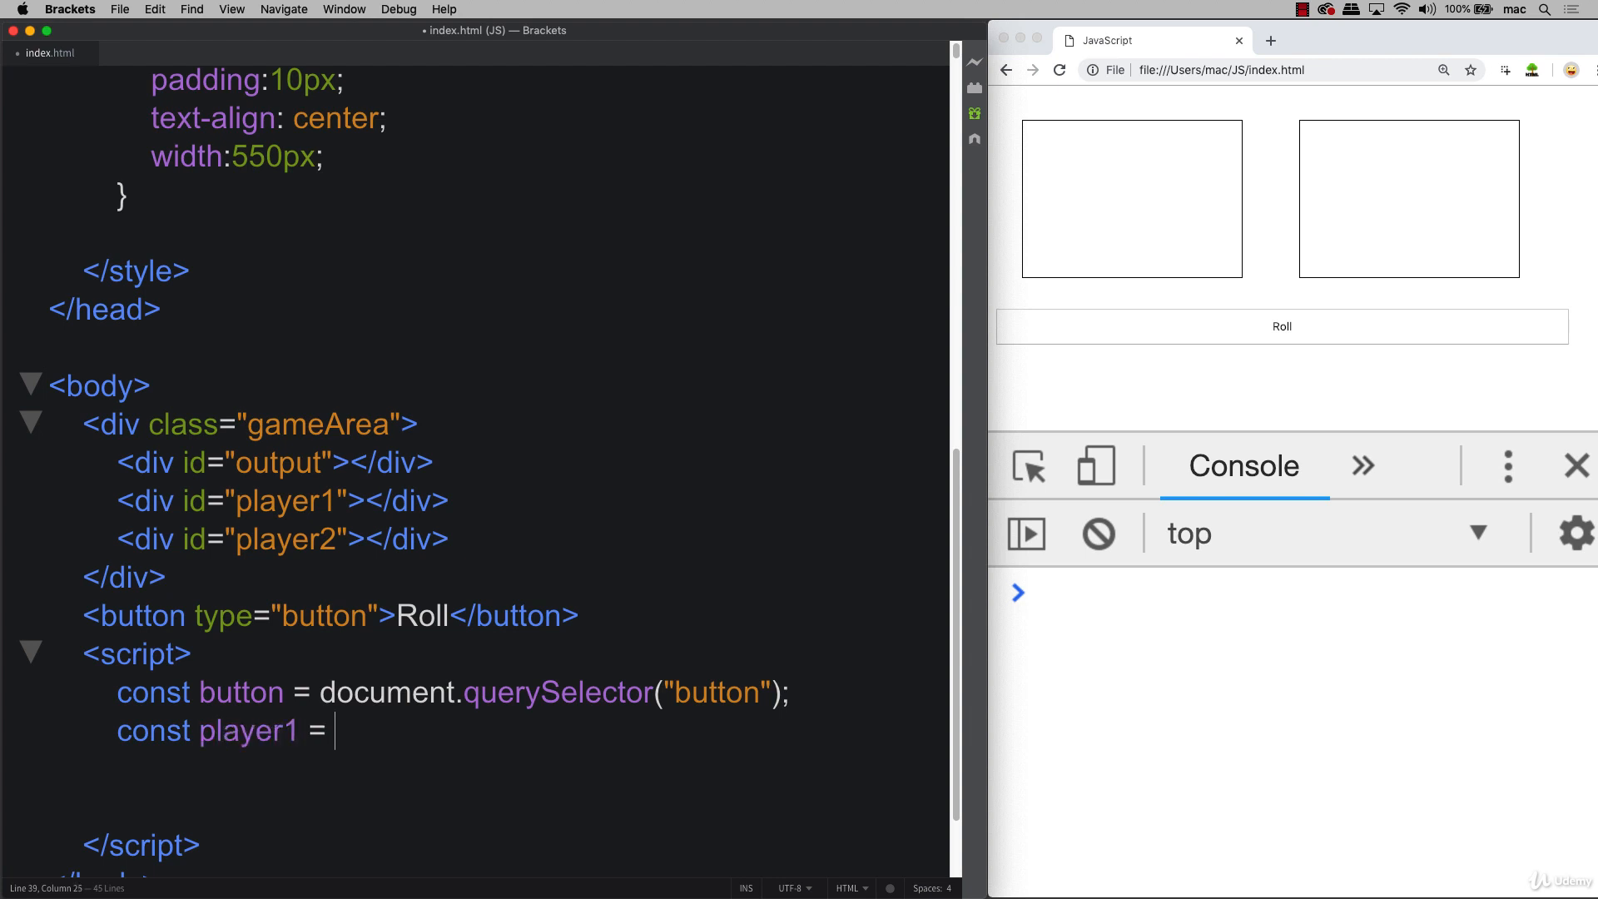
text(document.)
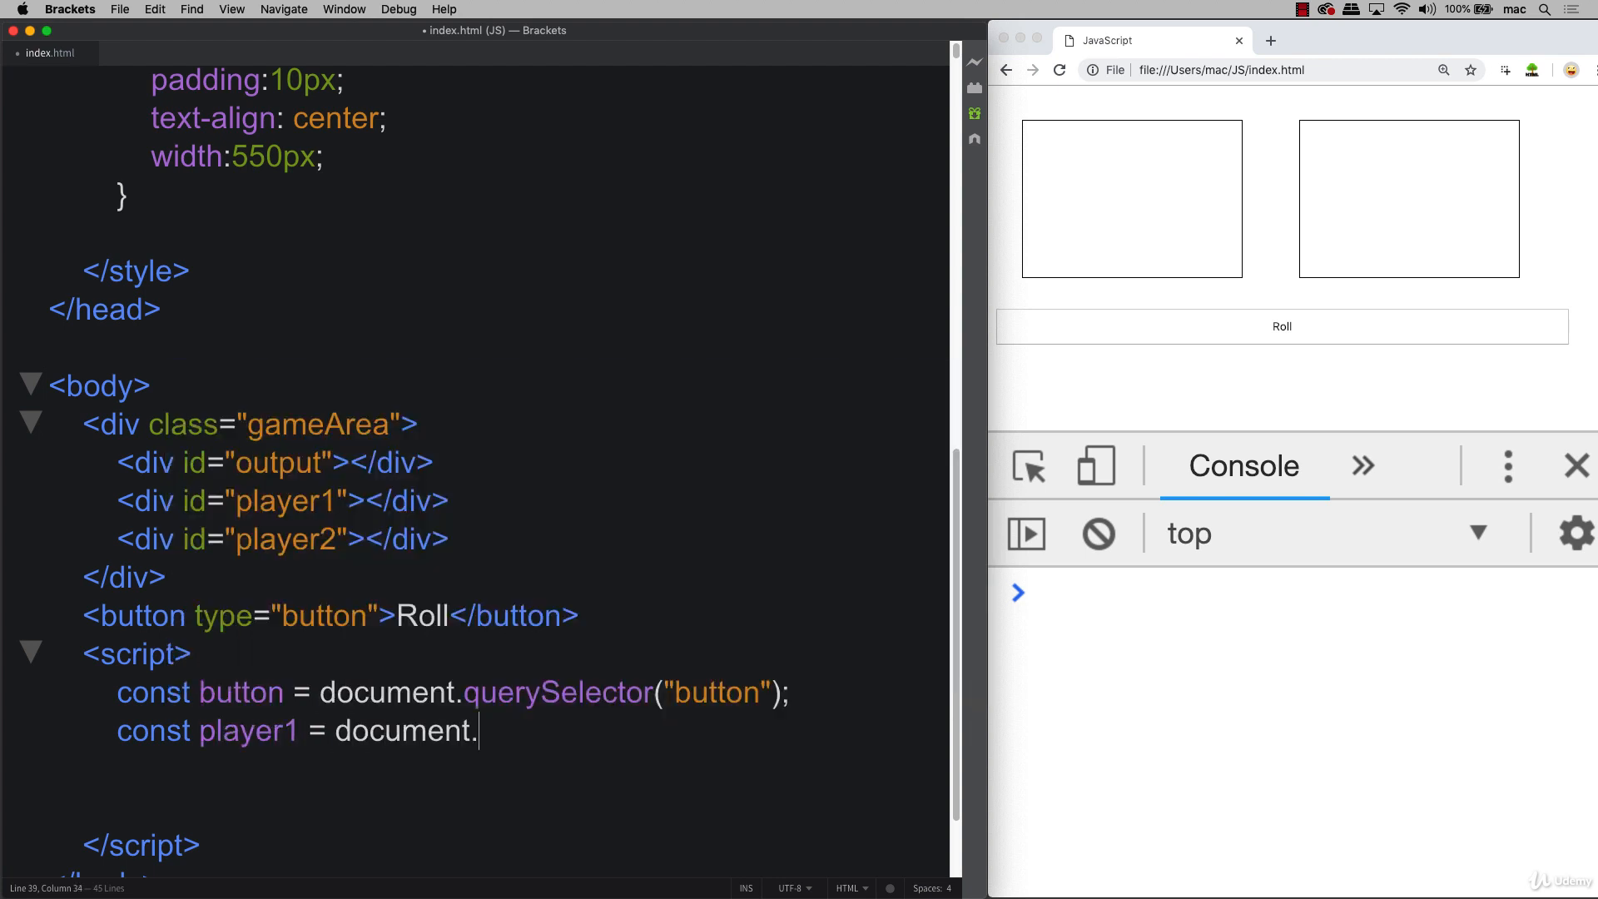
text(querySele)
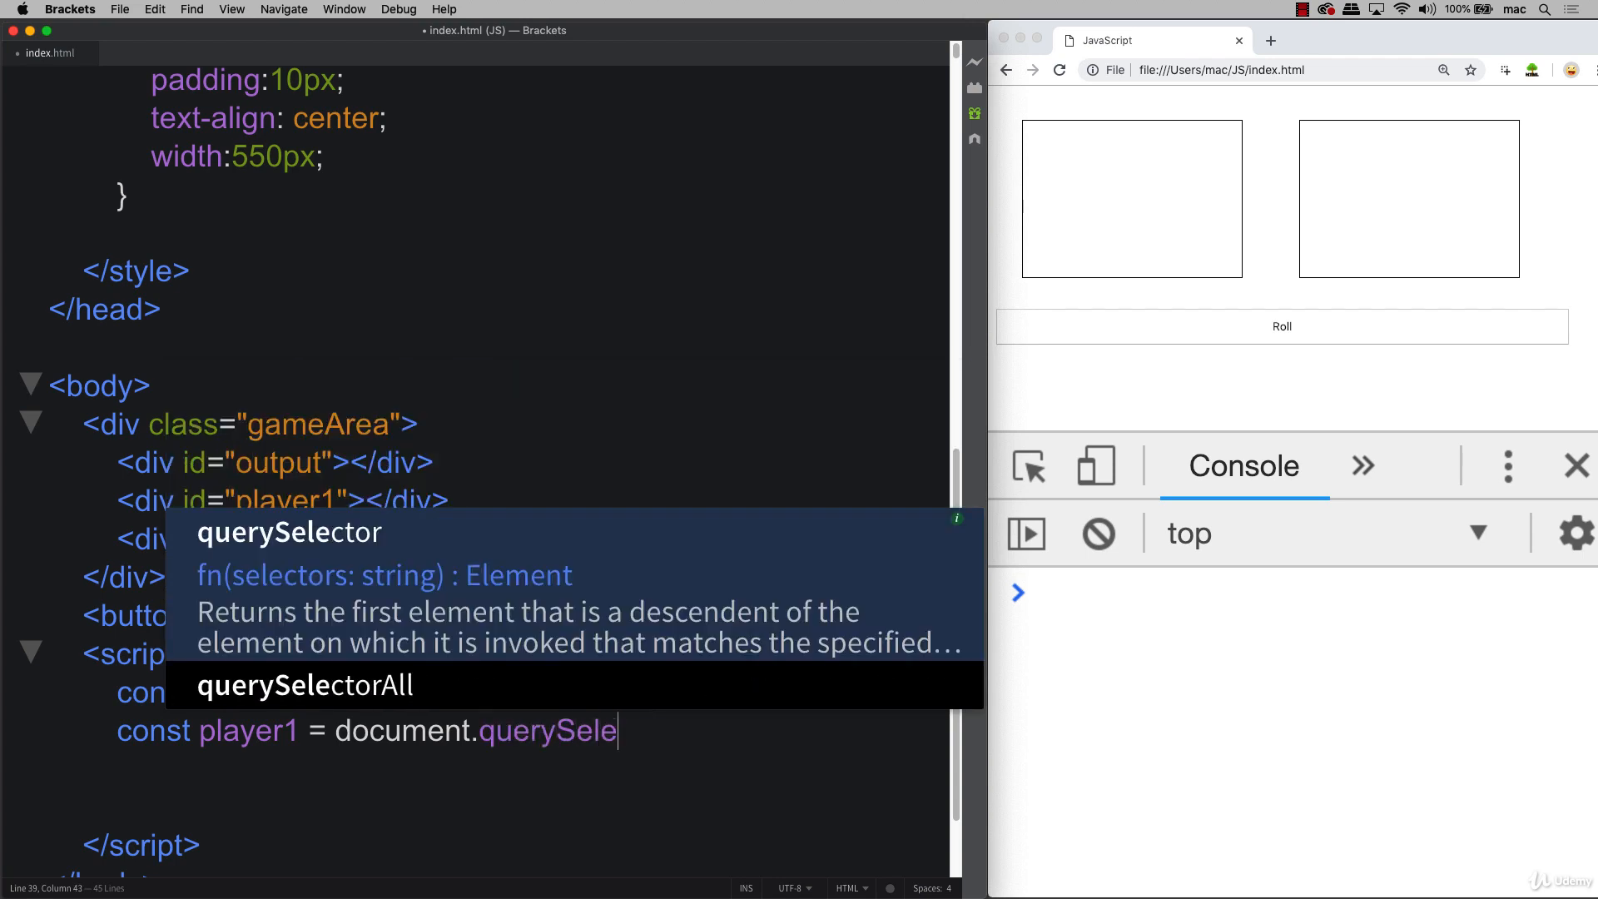
Declare const player2 = document.querySelector("player2");.
text(const player2 = d)
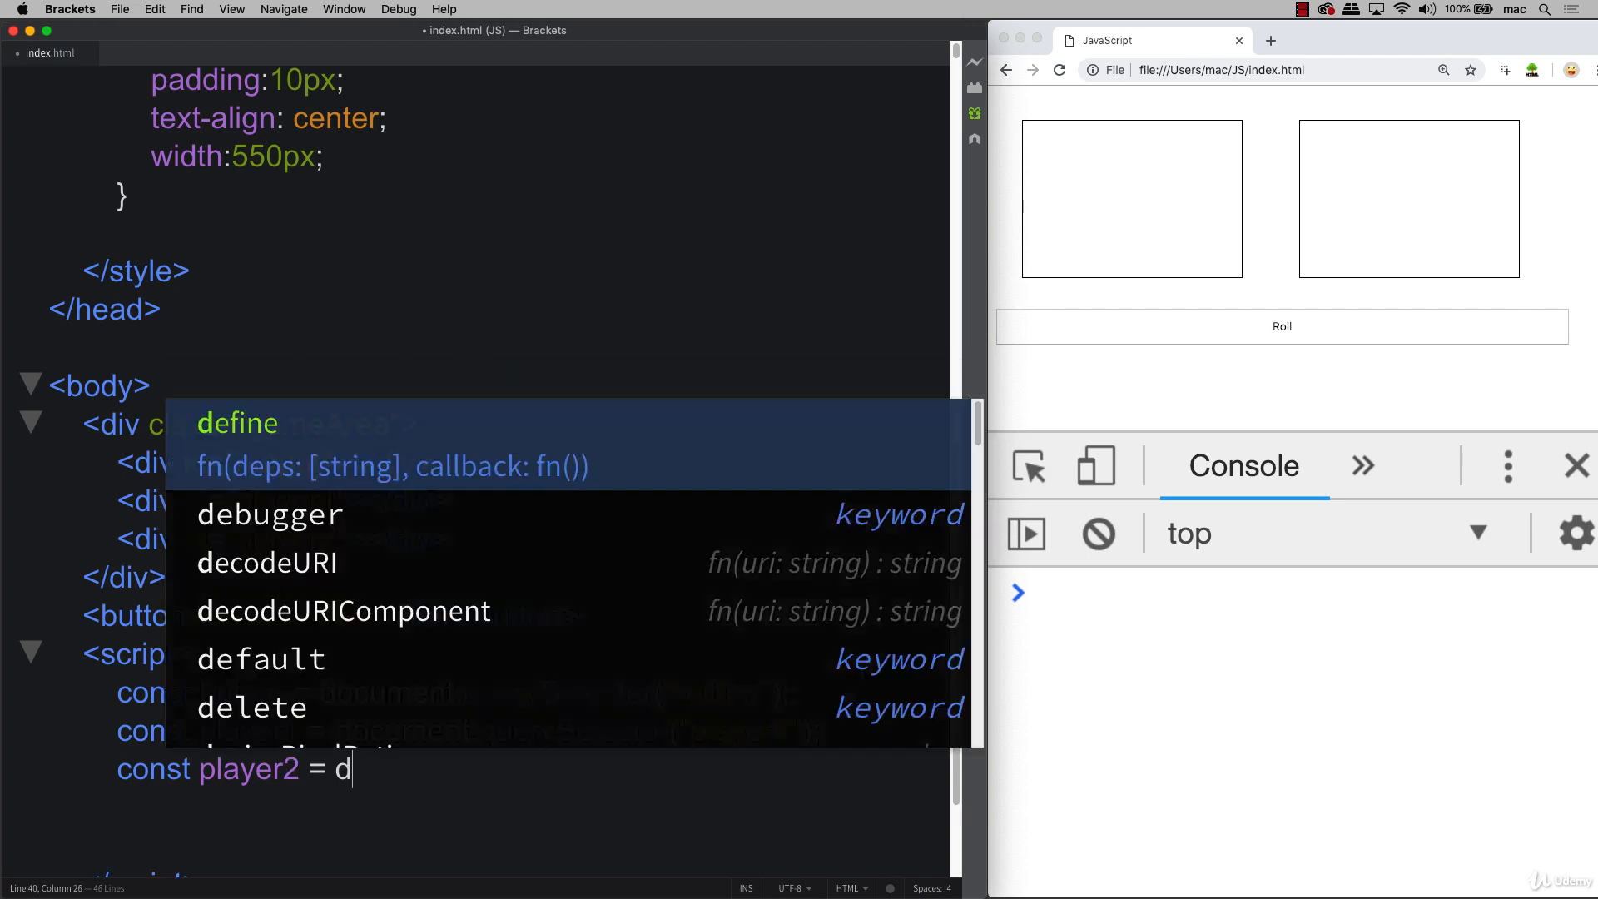
text(ocument)
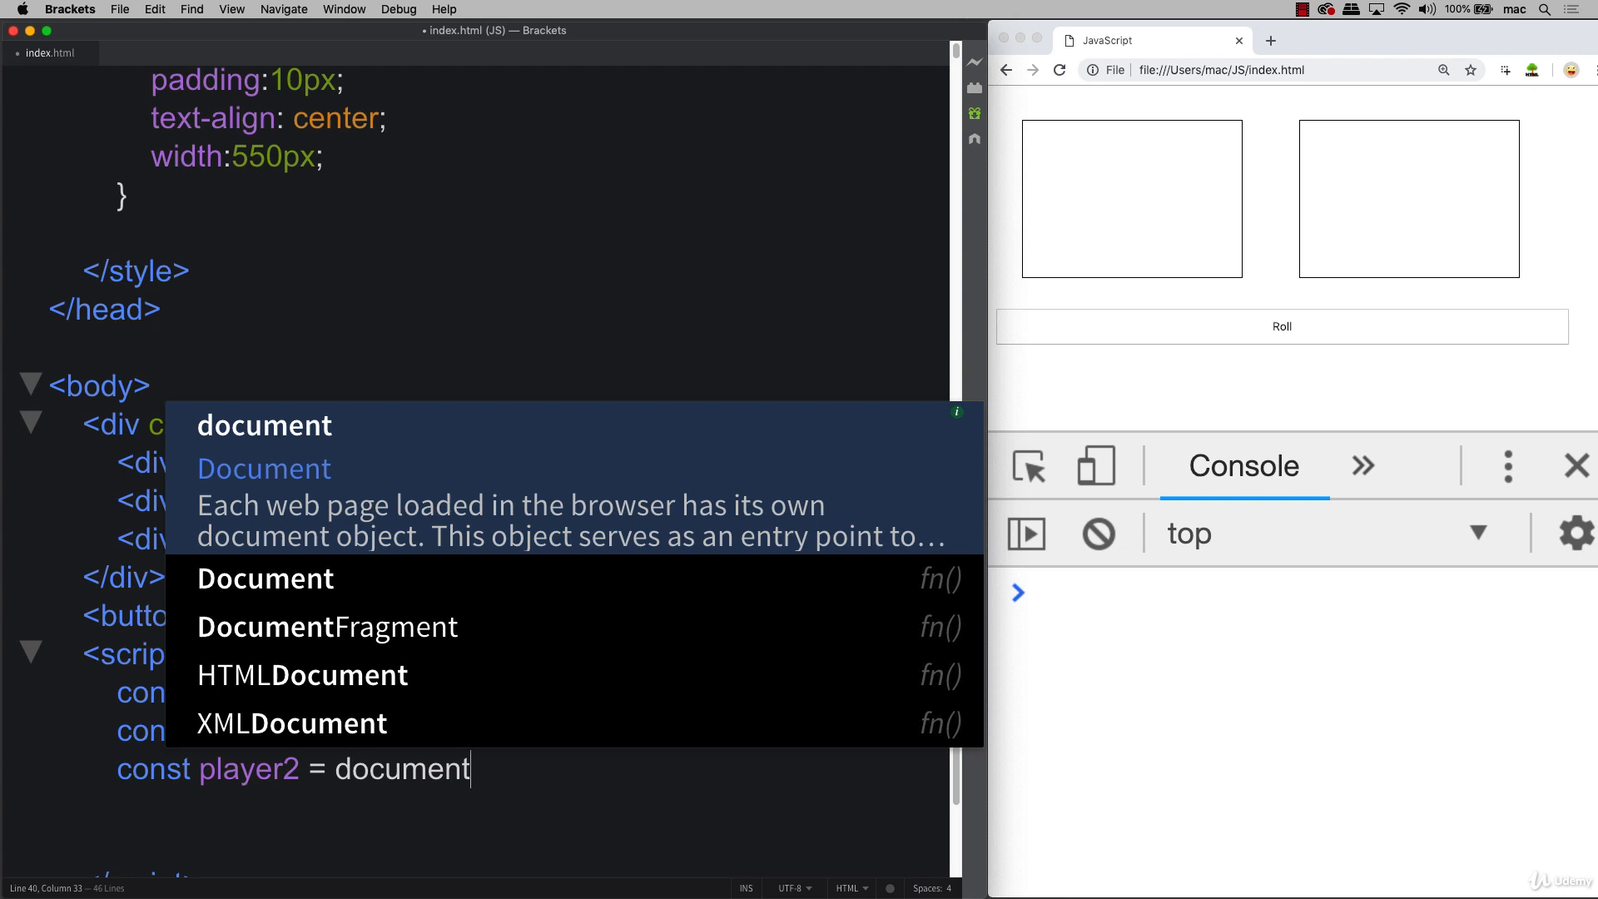
text(.querySelector()
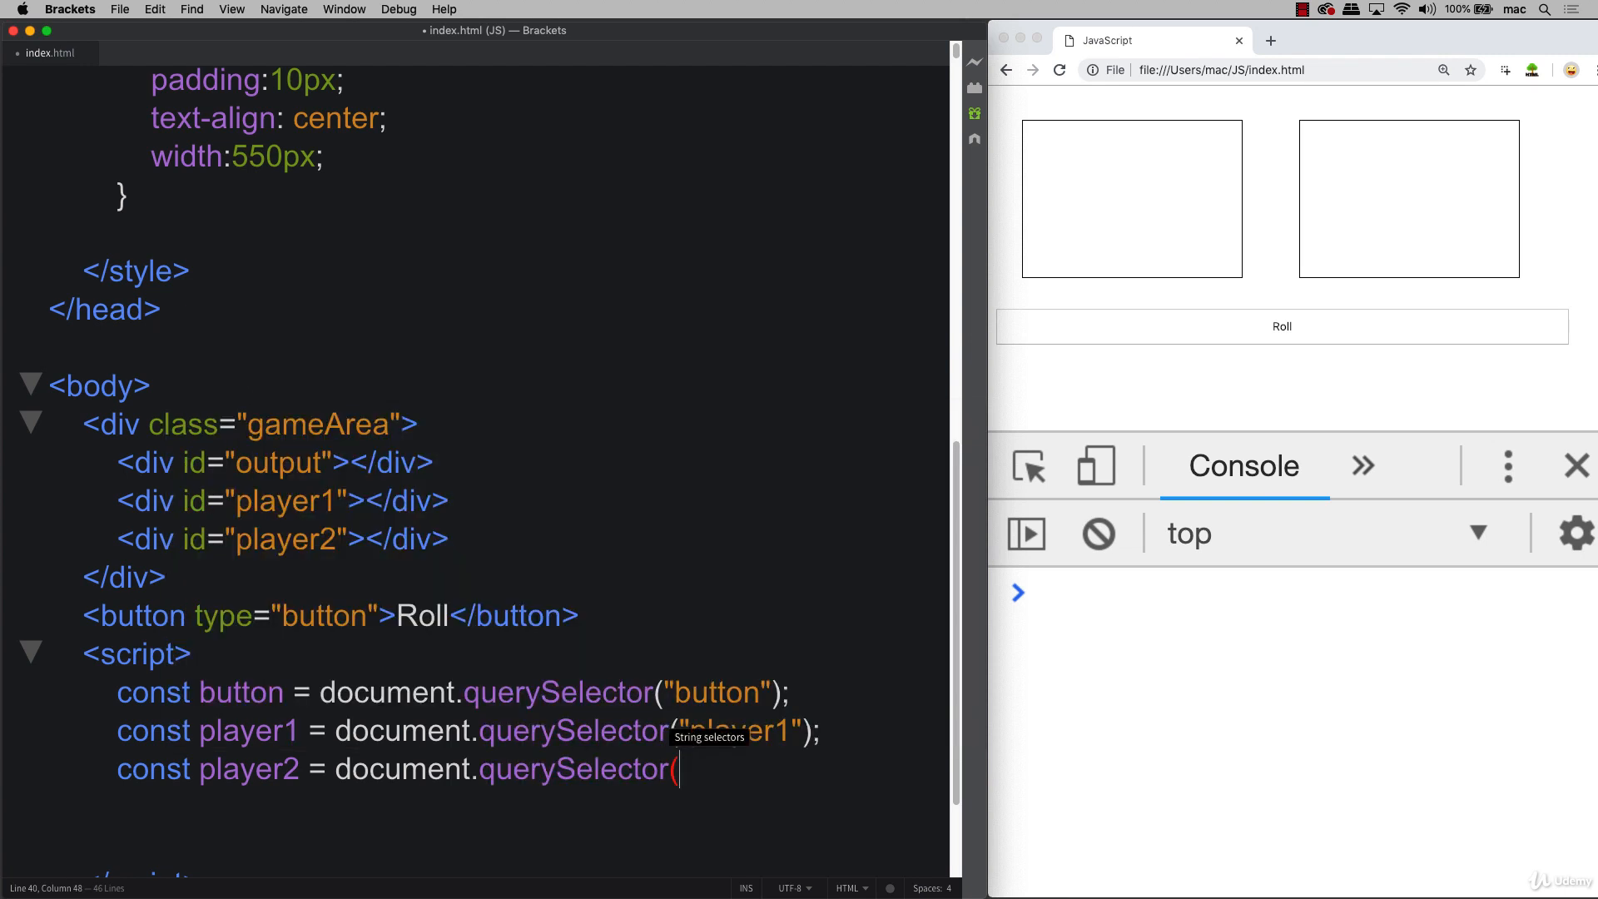
text("player)
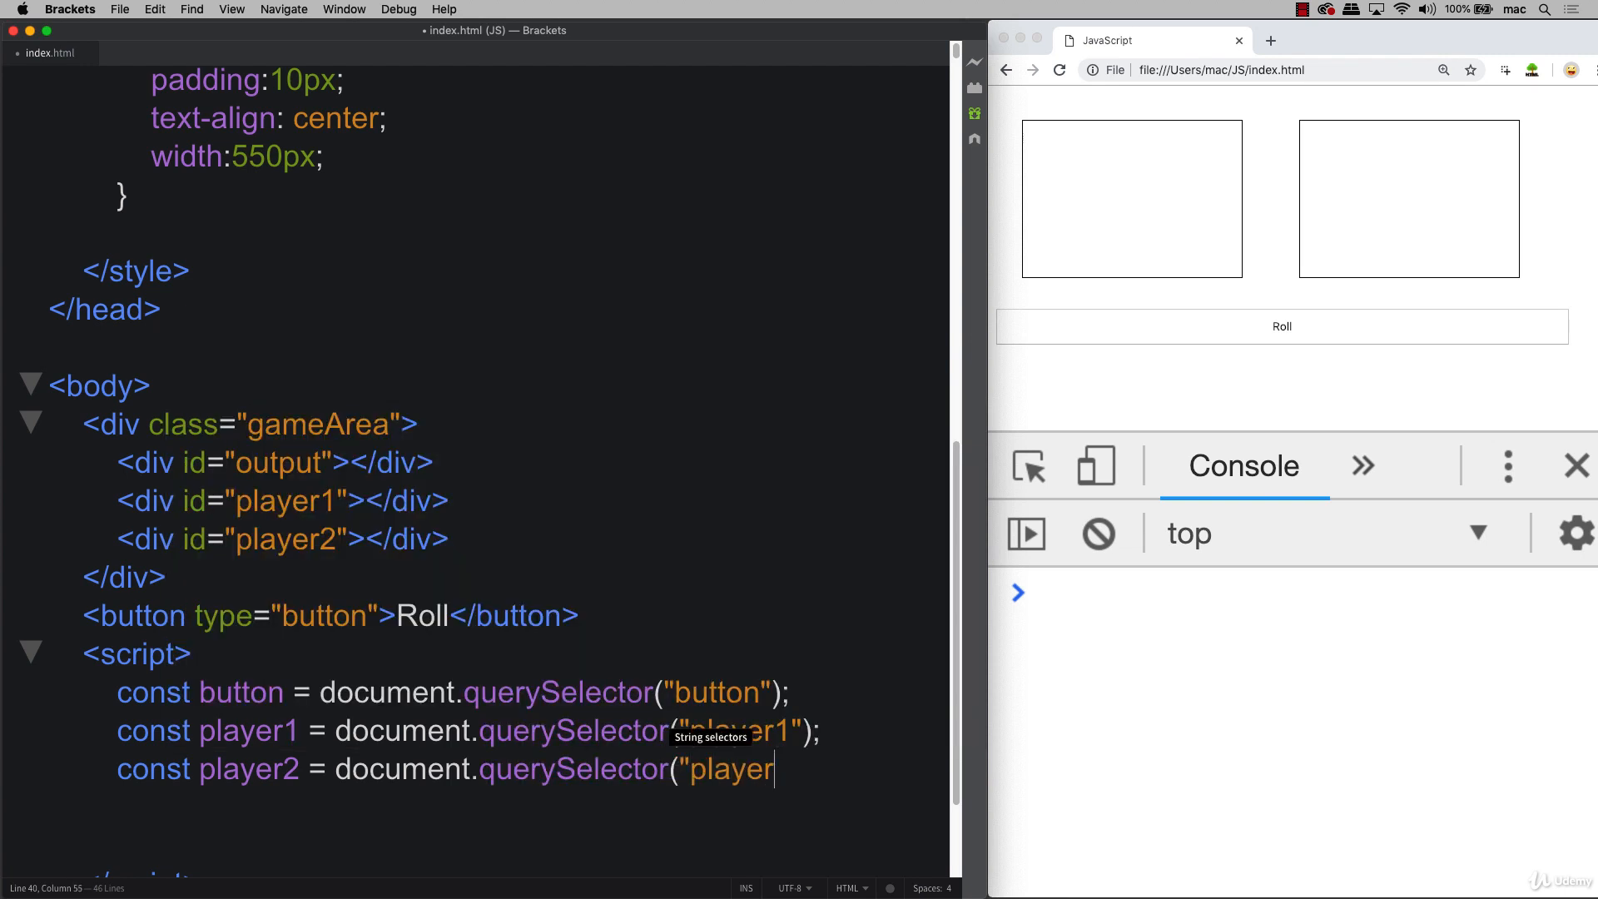
text(2")
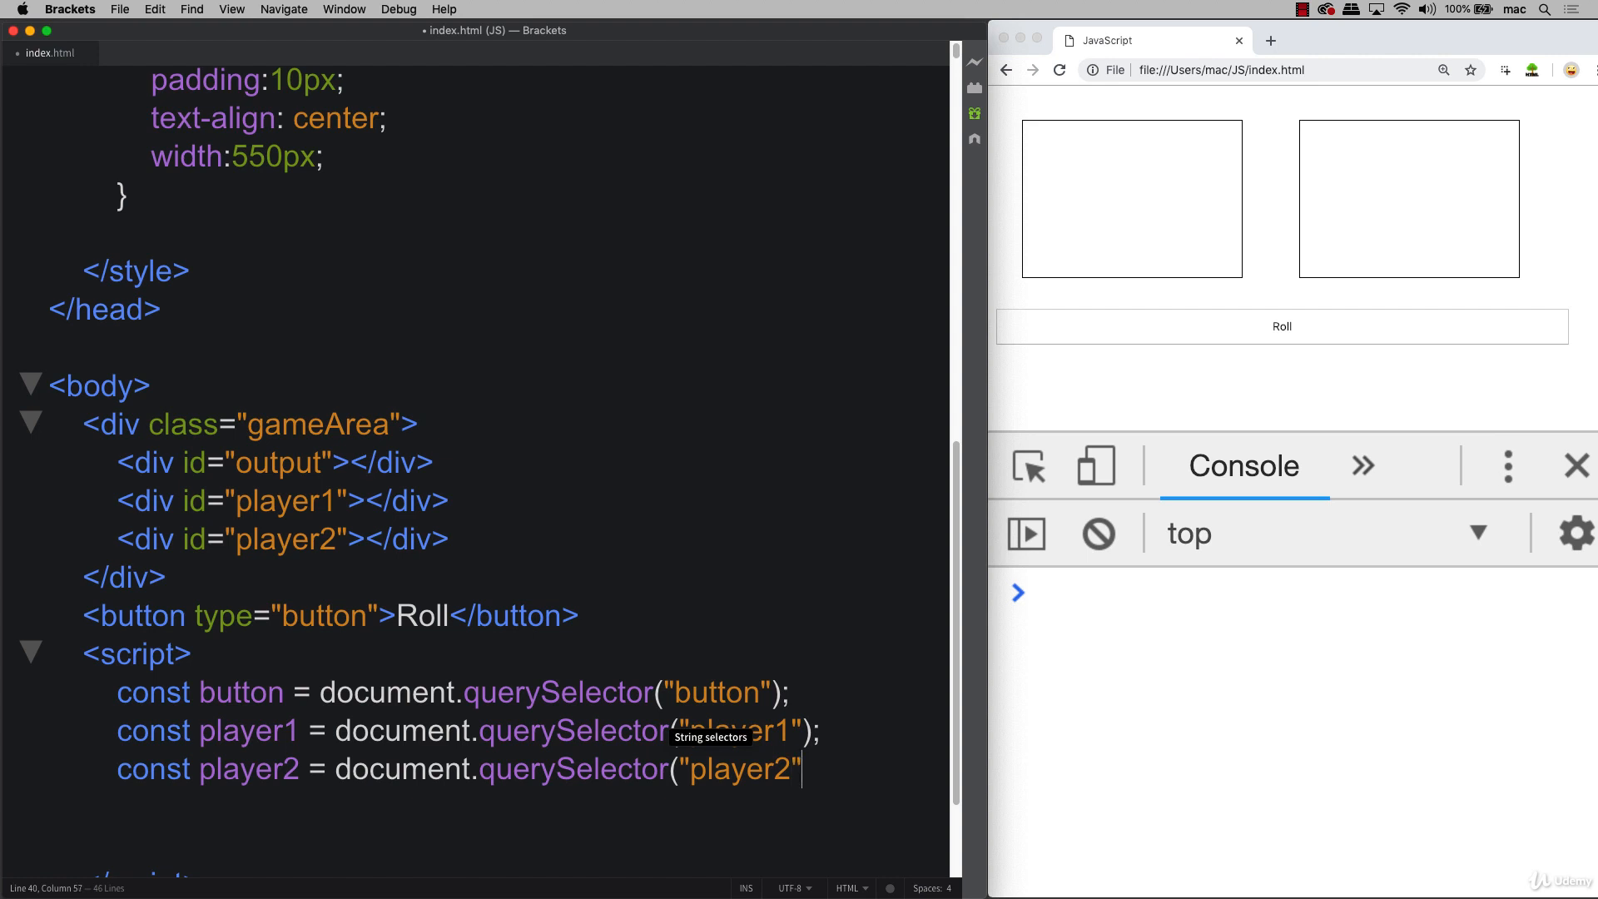
text();)
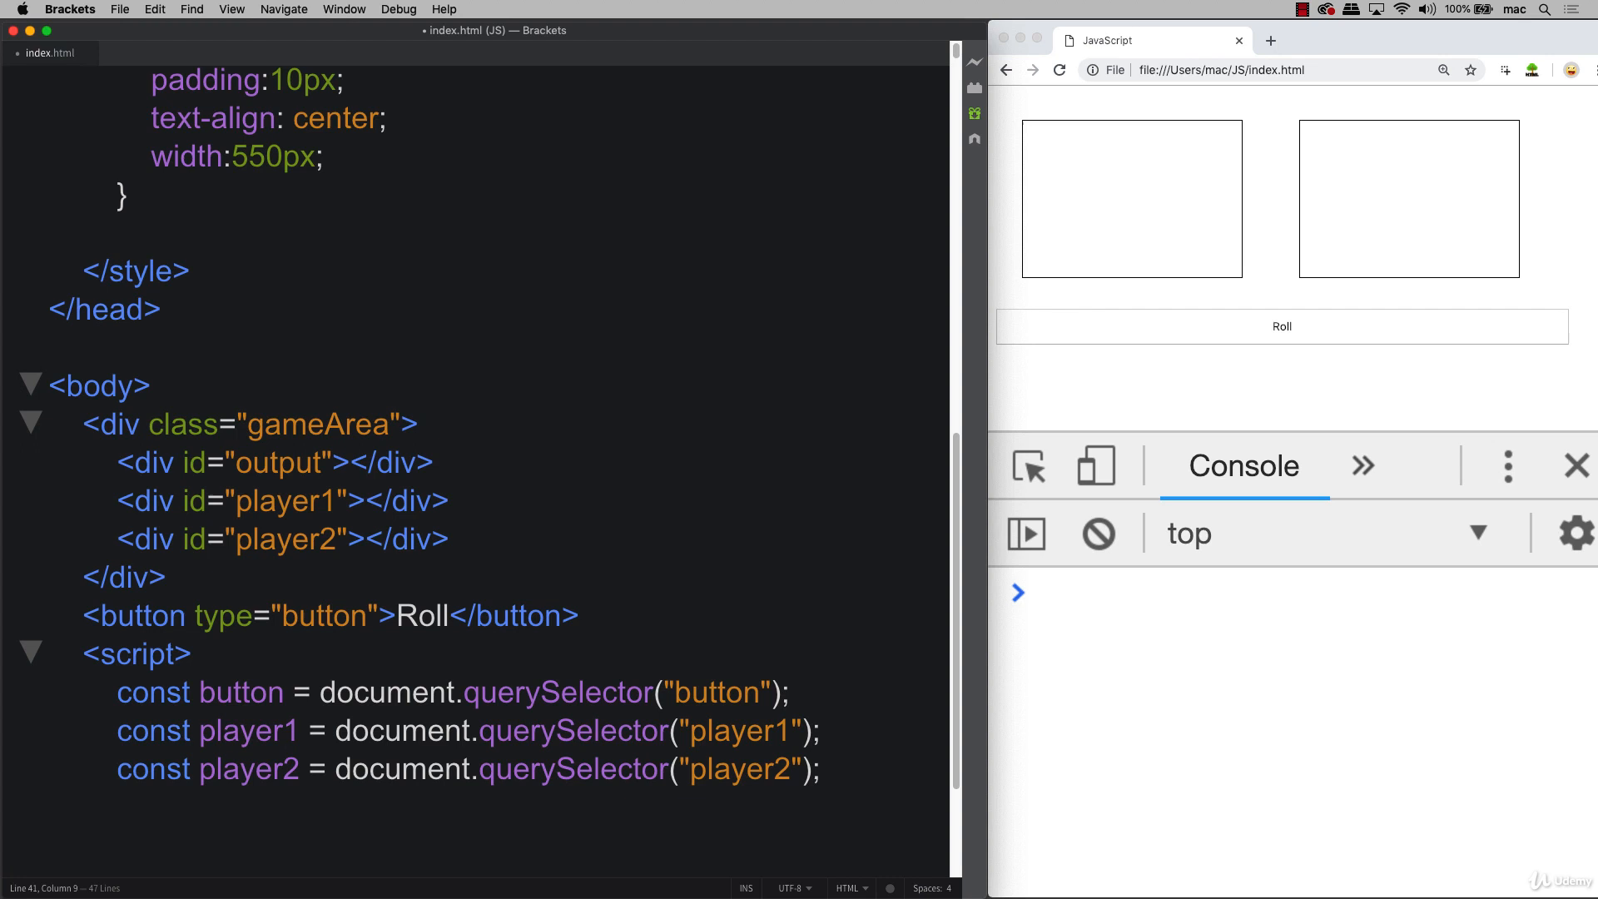
Declare const output = document.querySelector("output");.
text(c)
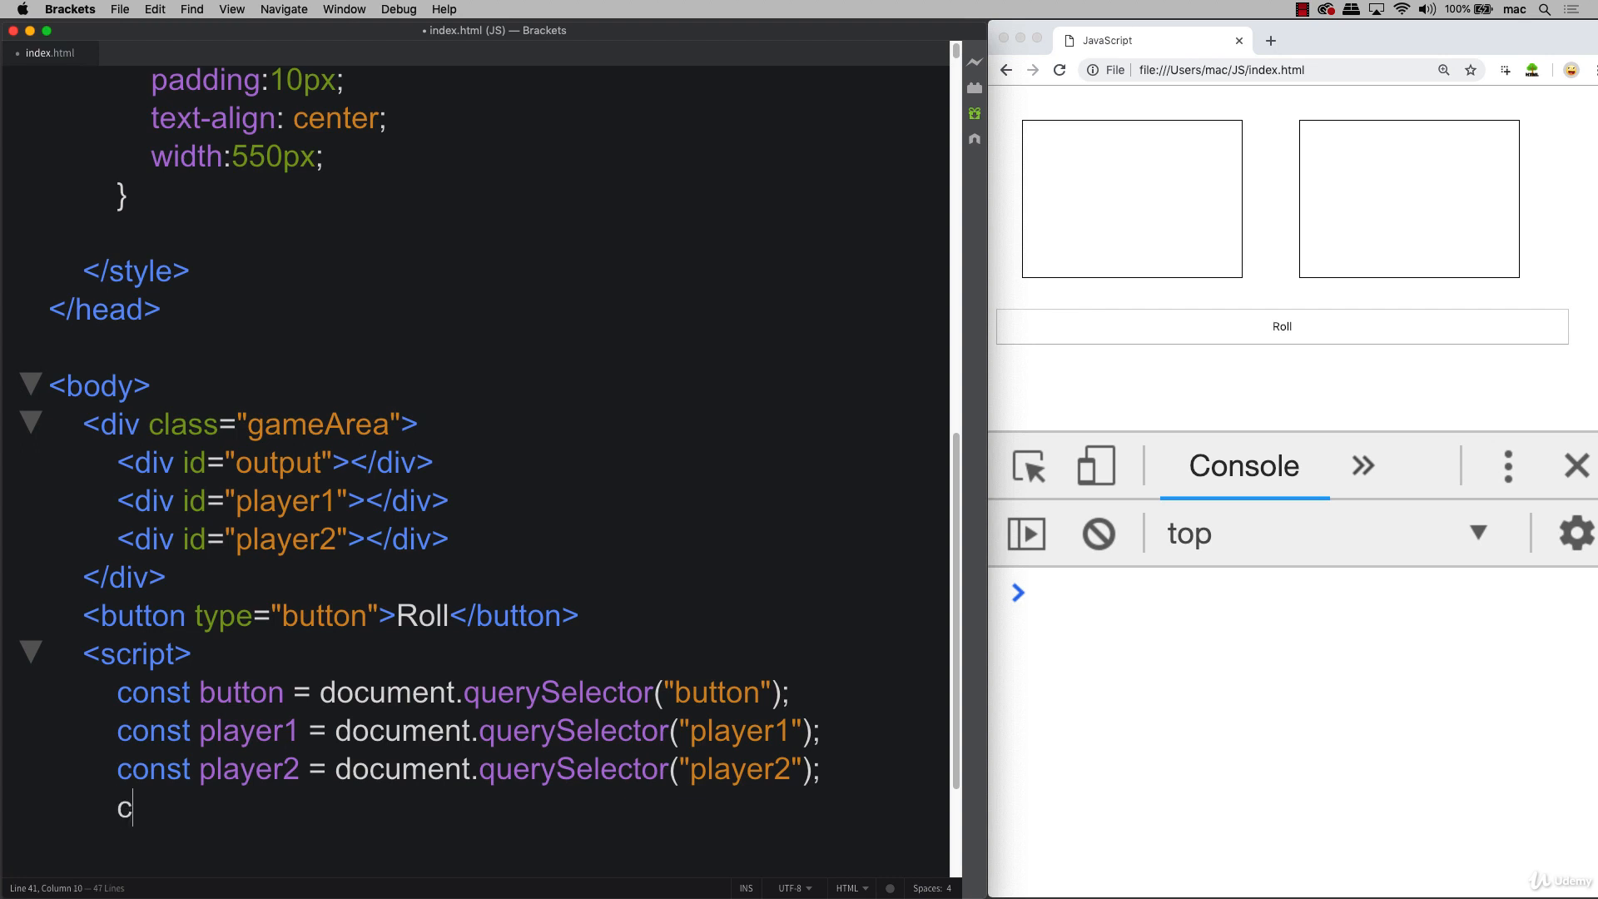
text(onst output = document.querySelector("output");)
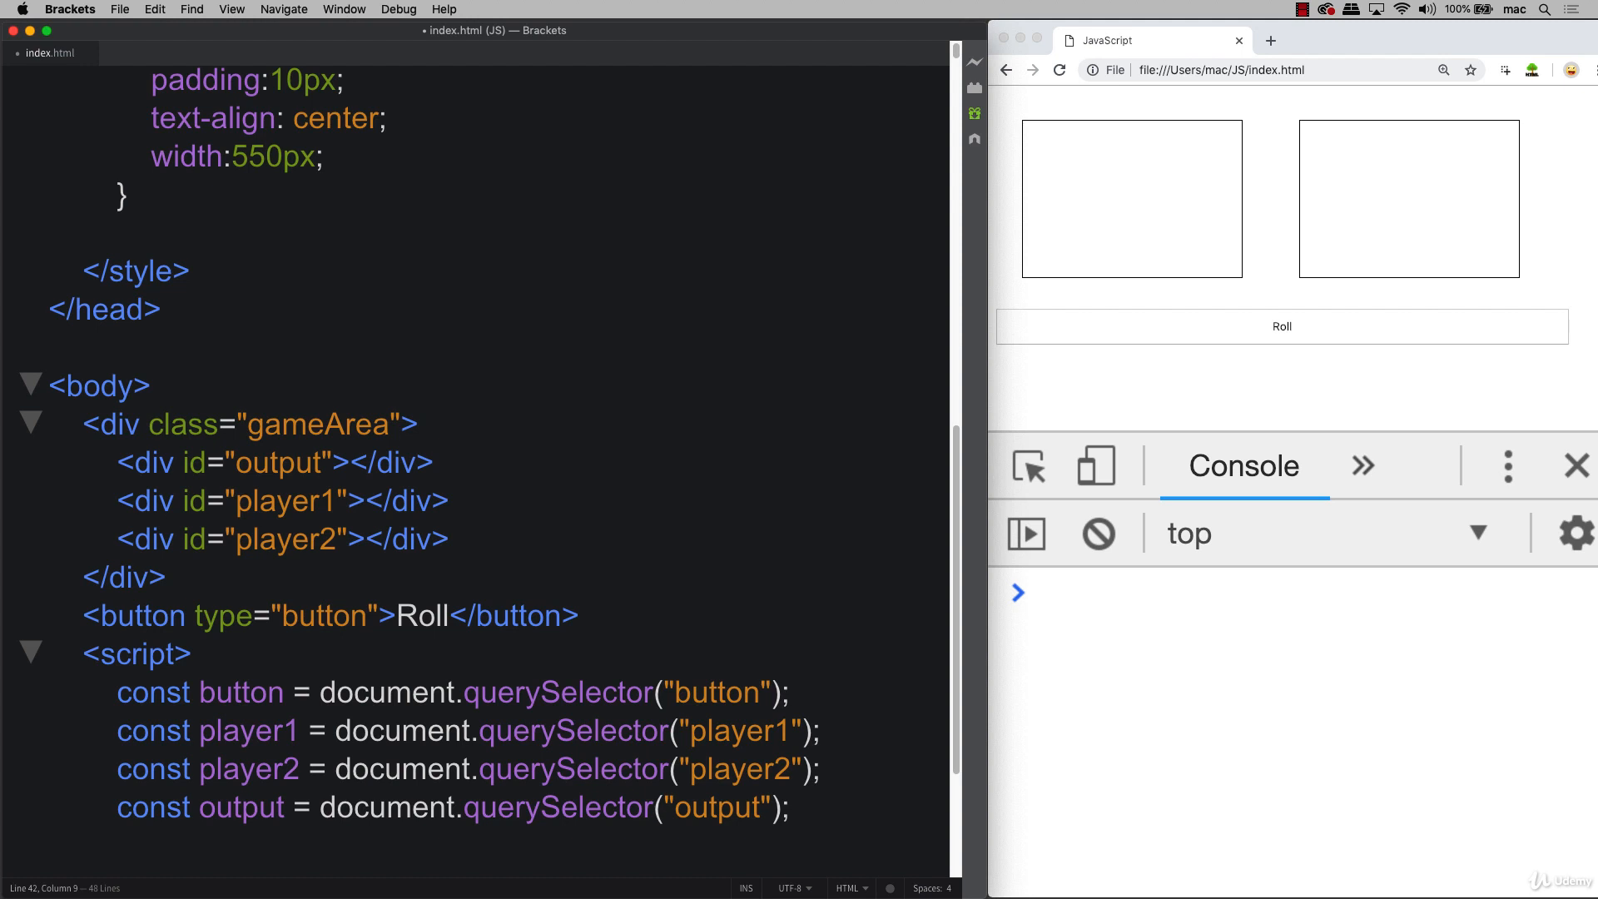
scroll(down, 3)
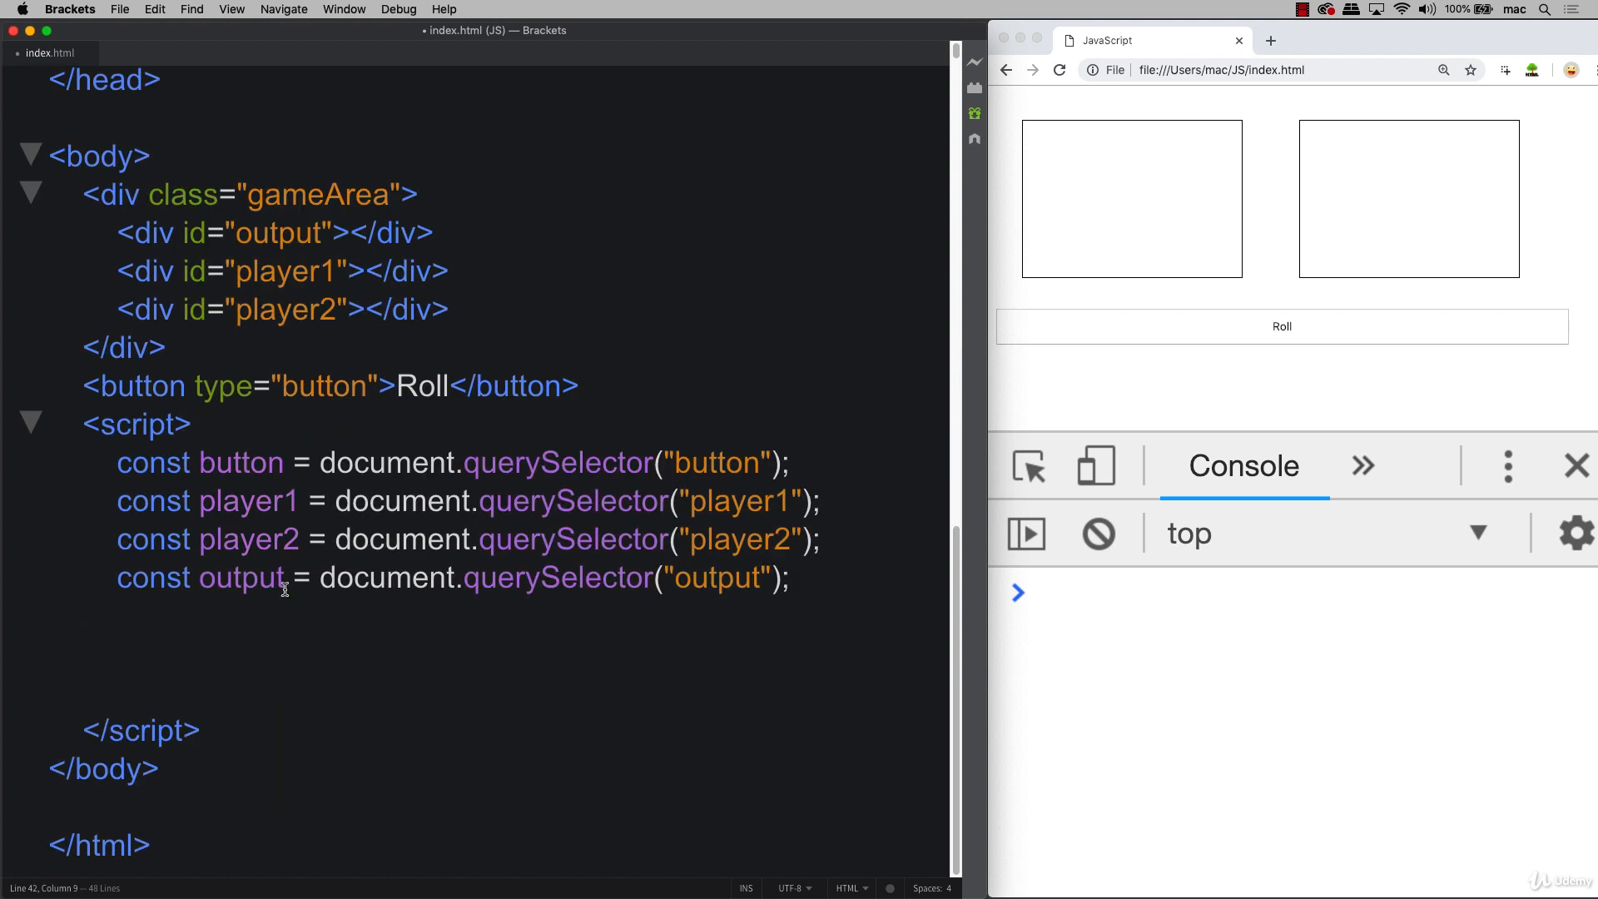
Attach button.addEventListener("click", function(){ }) on a new line below the constants.
key(enter)
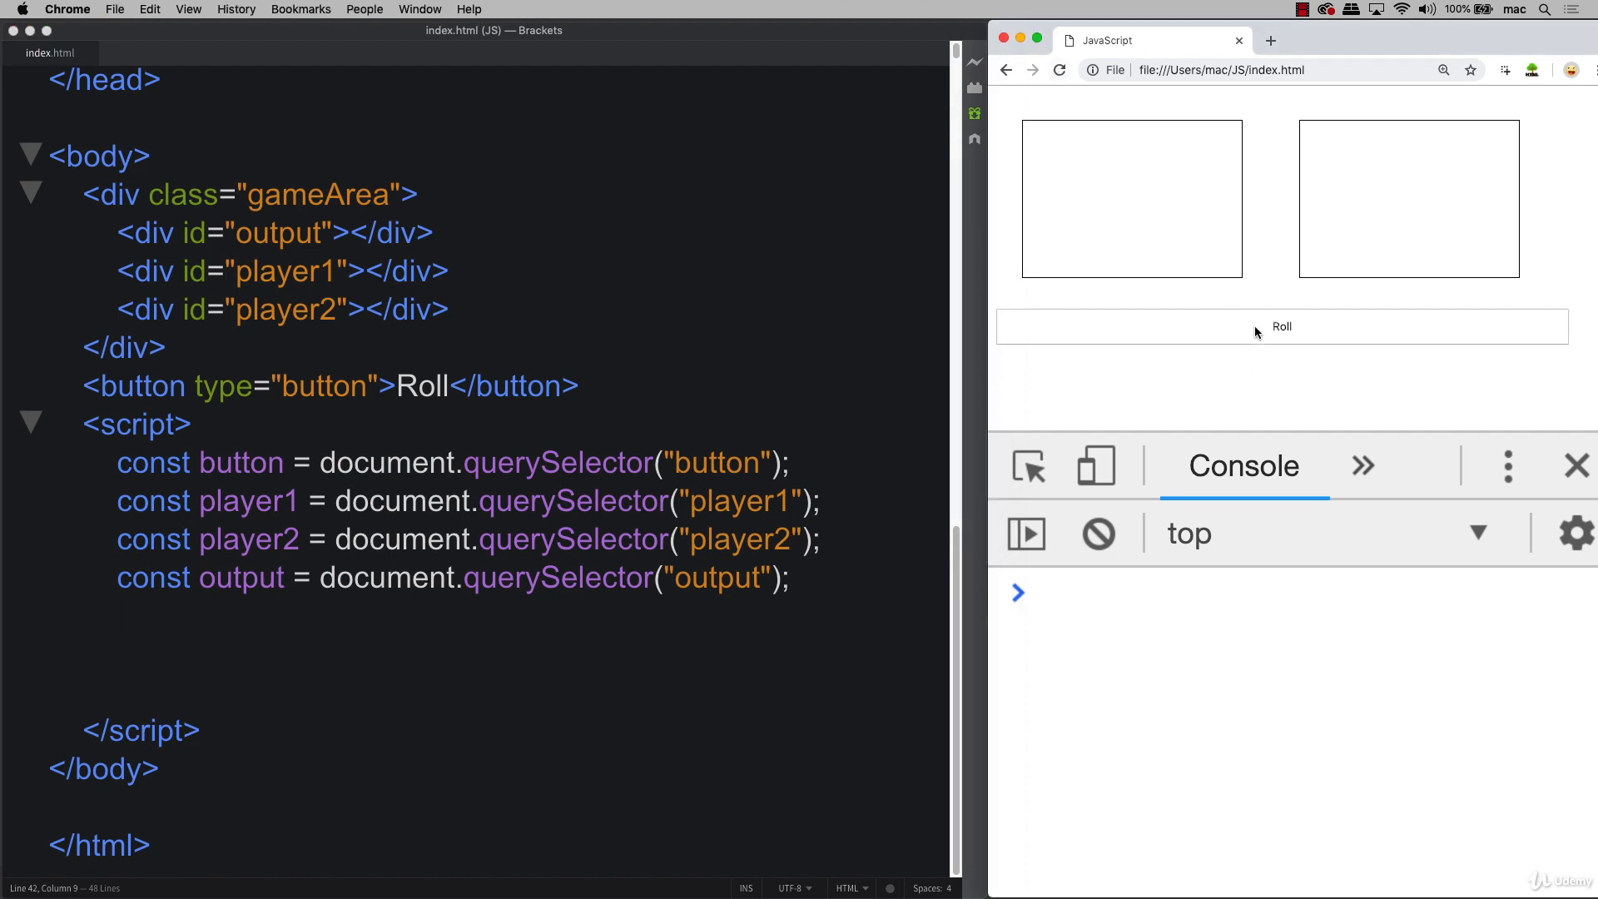
click(1280, 326)
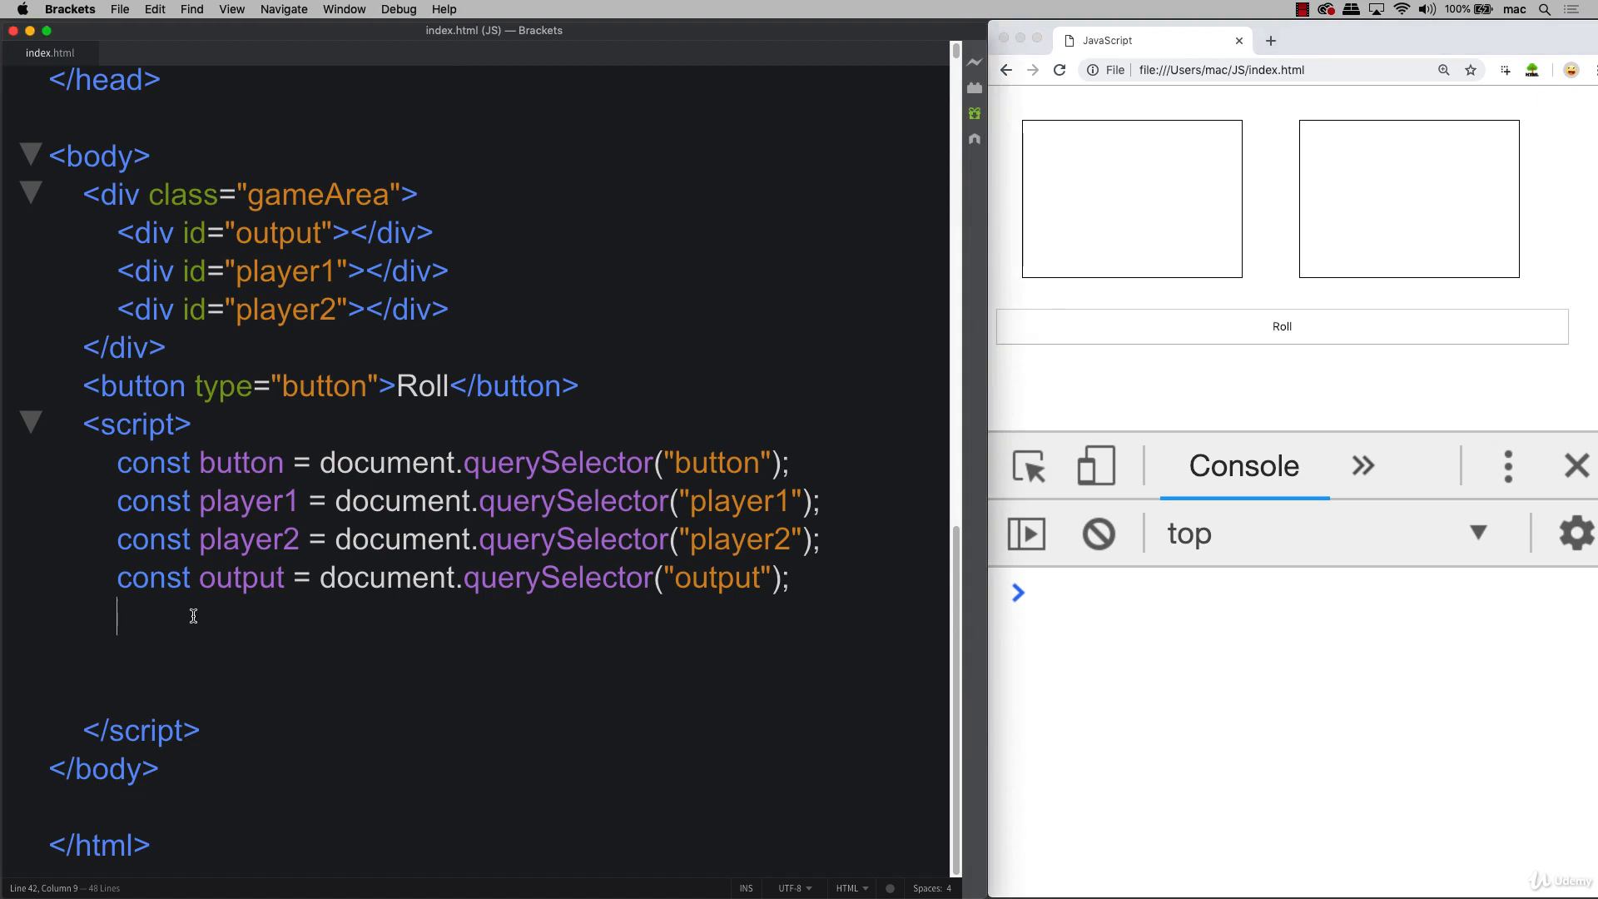
text(button.addEventListener()
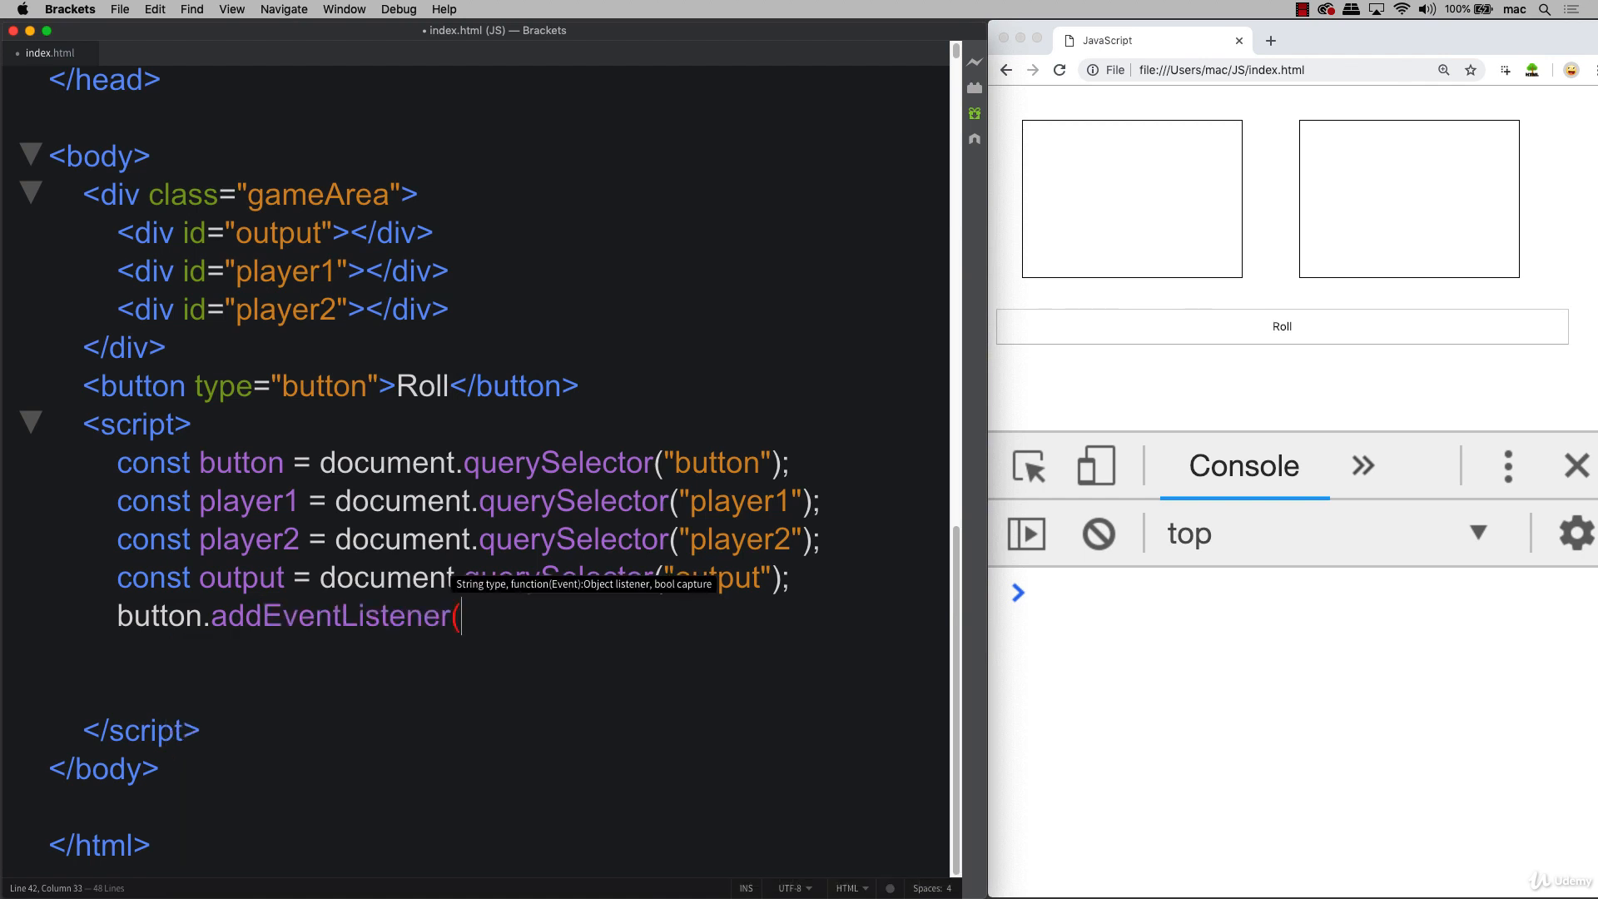
text("click")
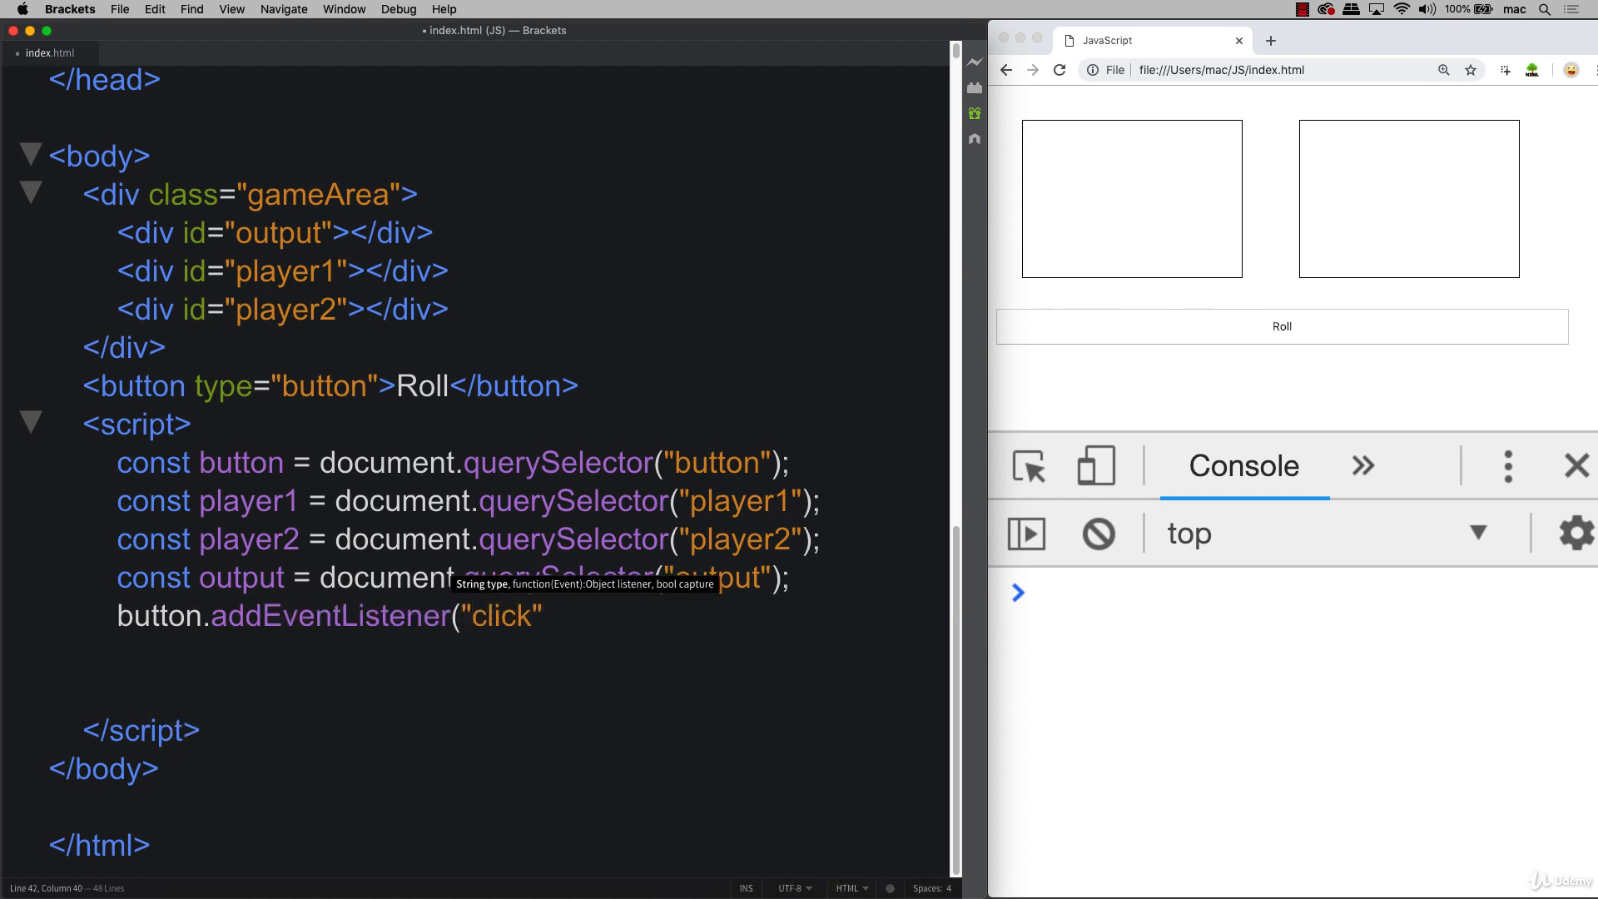
text(,funct)
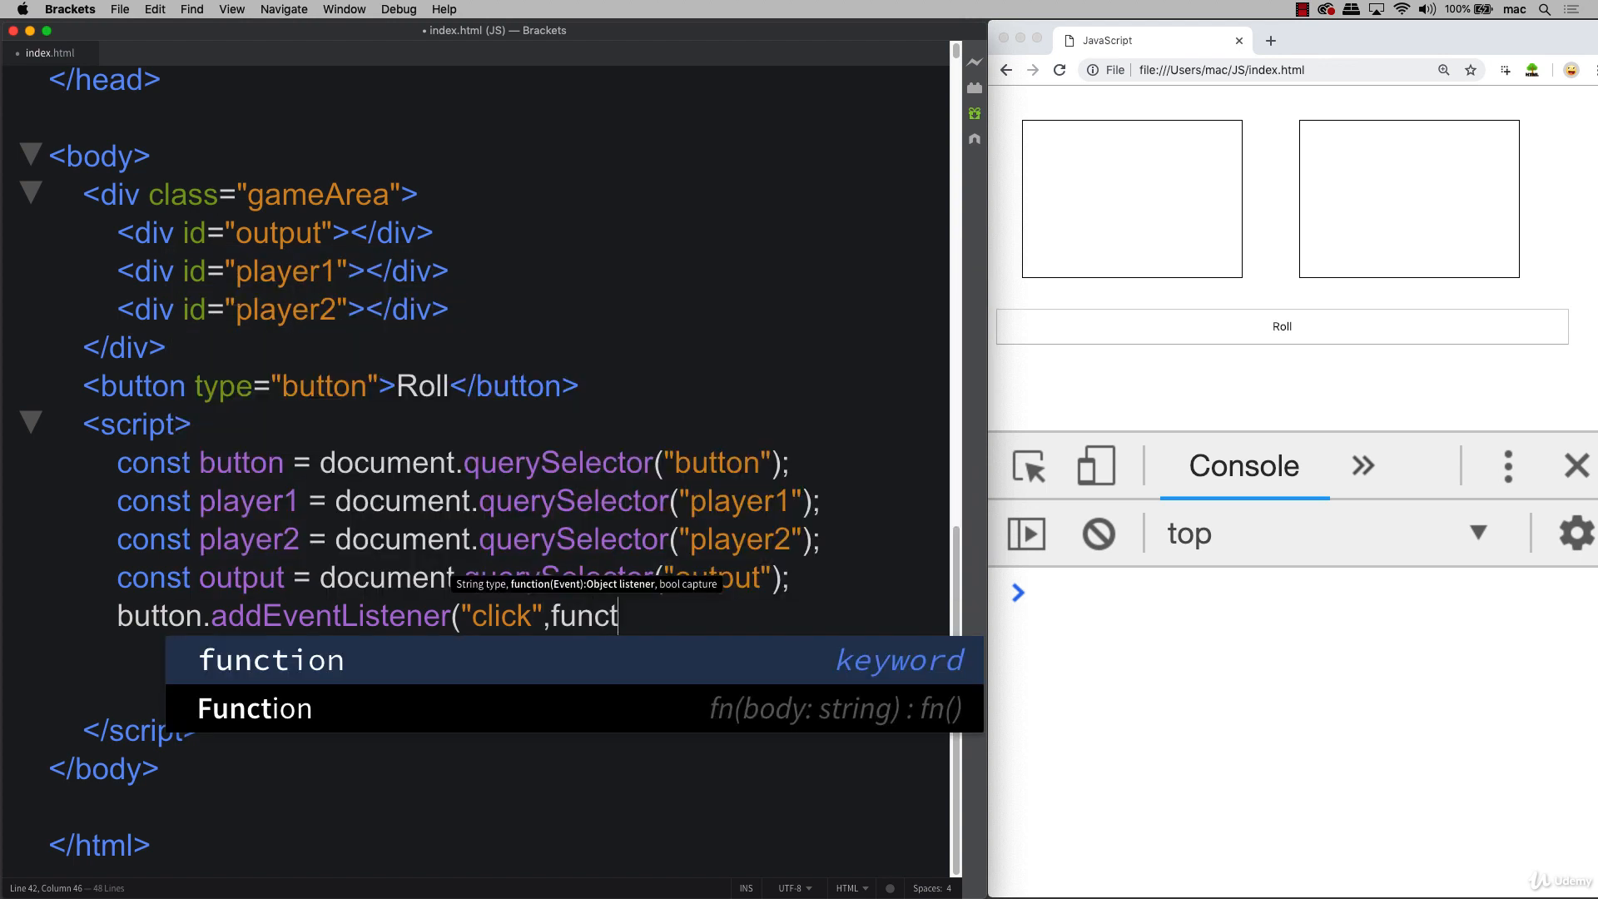
text(ion)
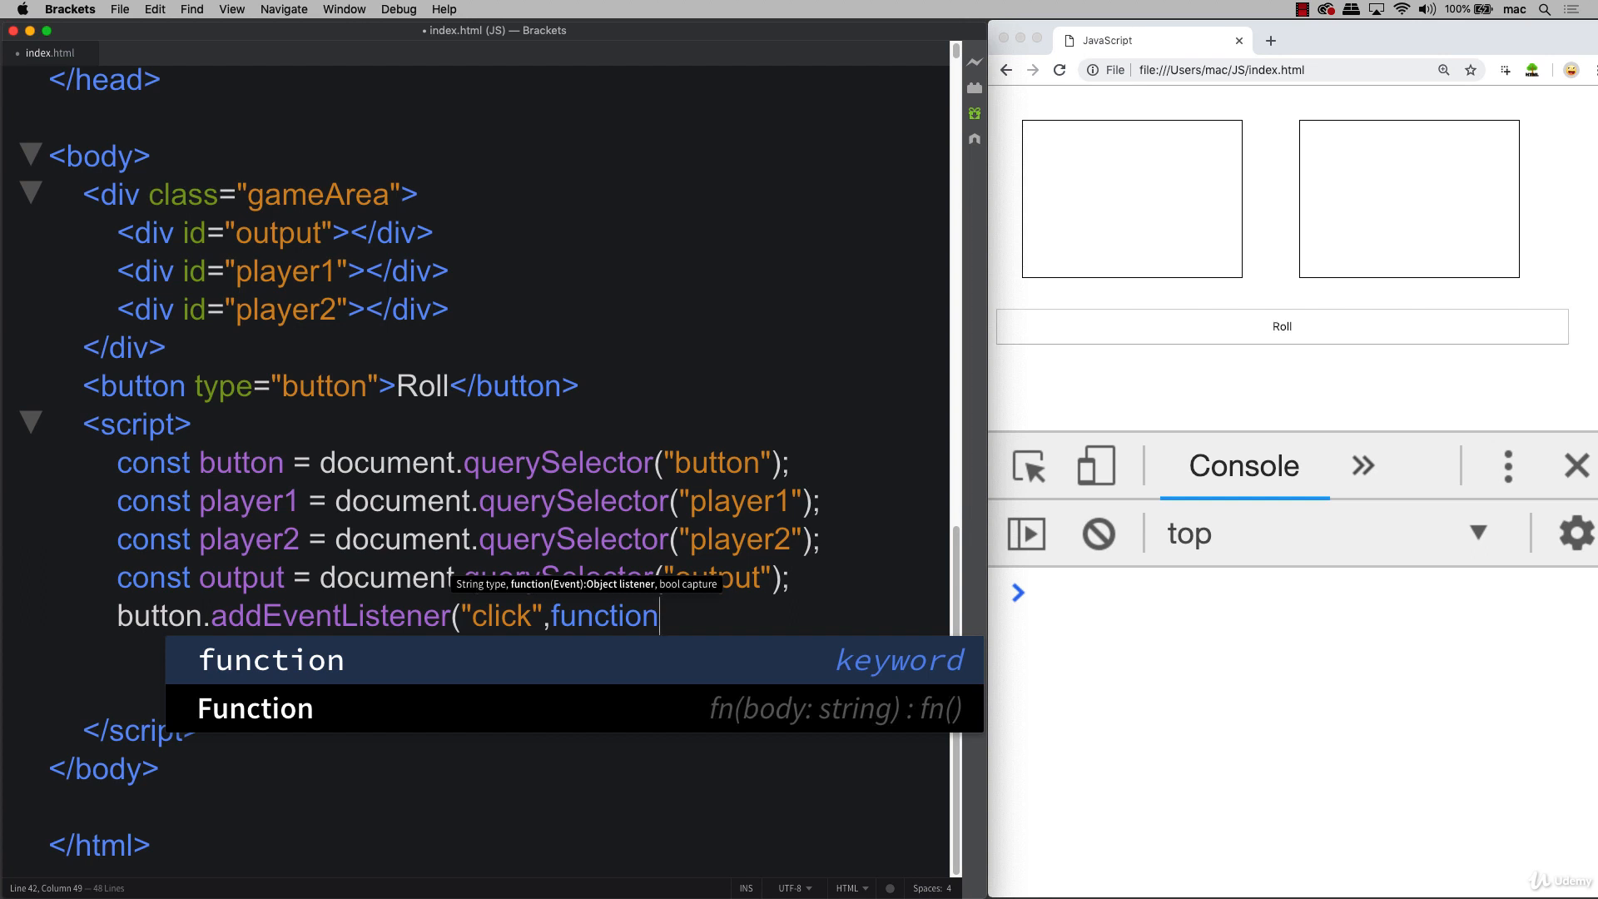
text((){)
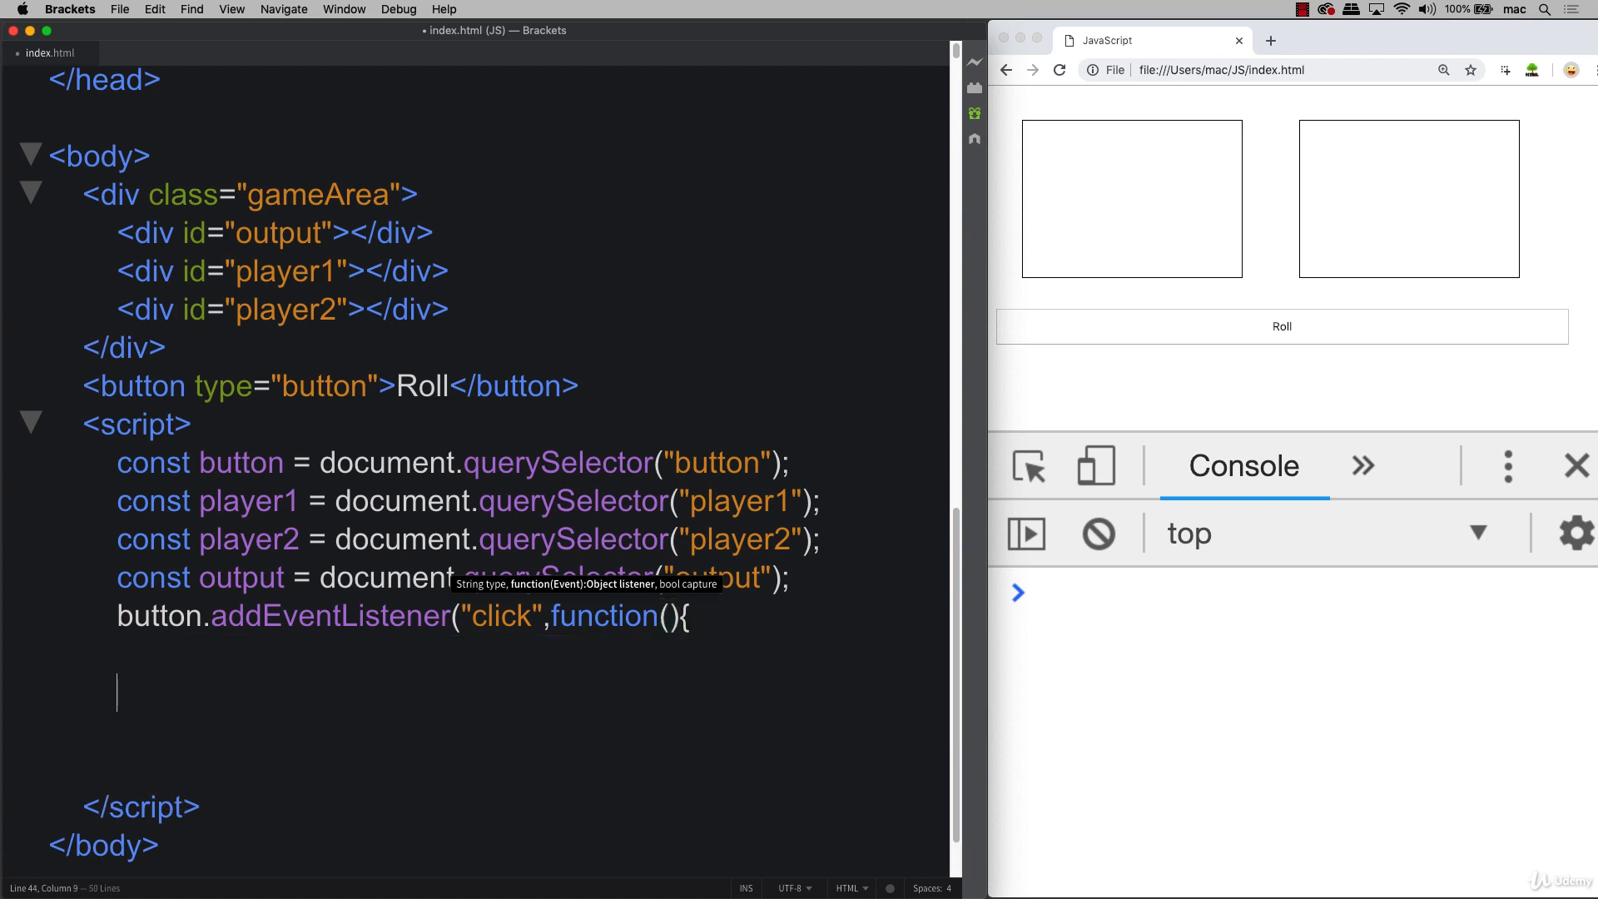
text(}))
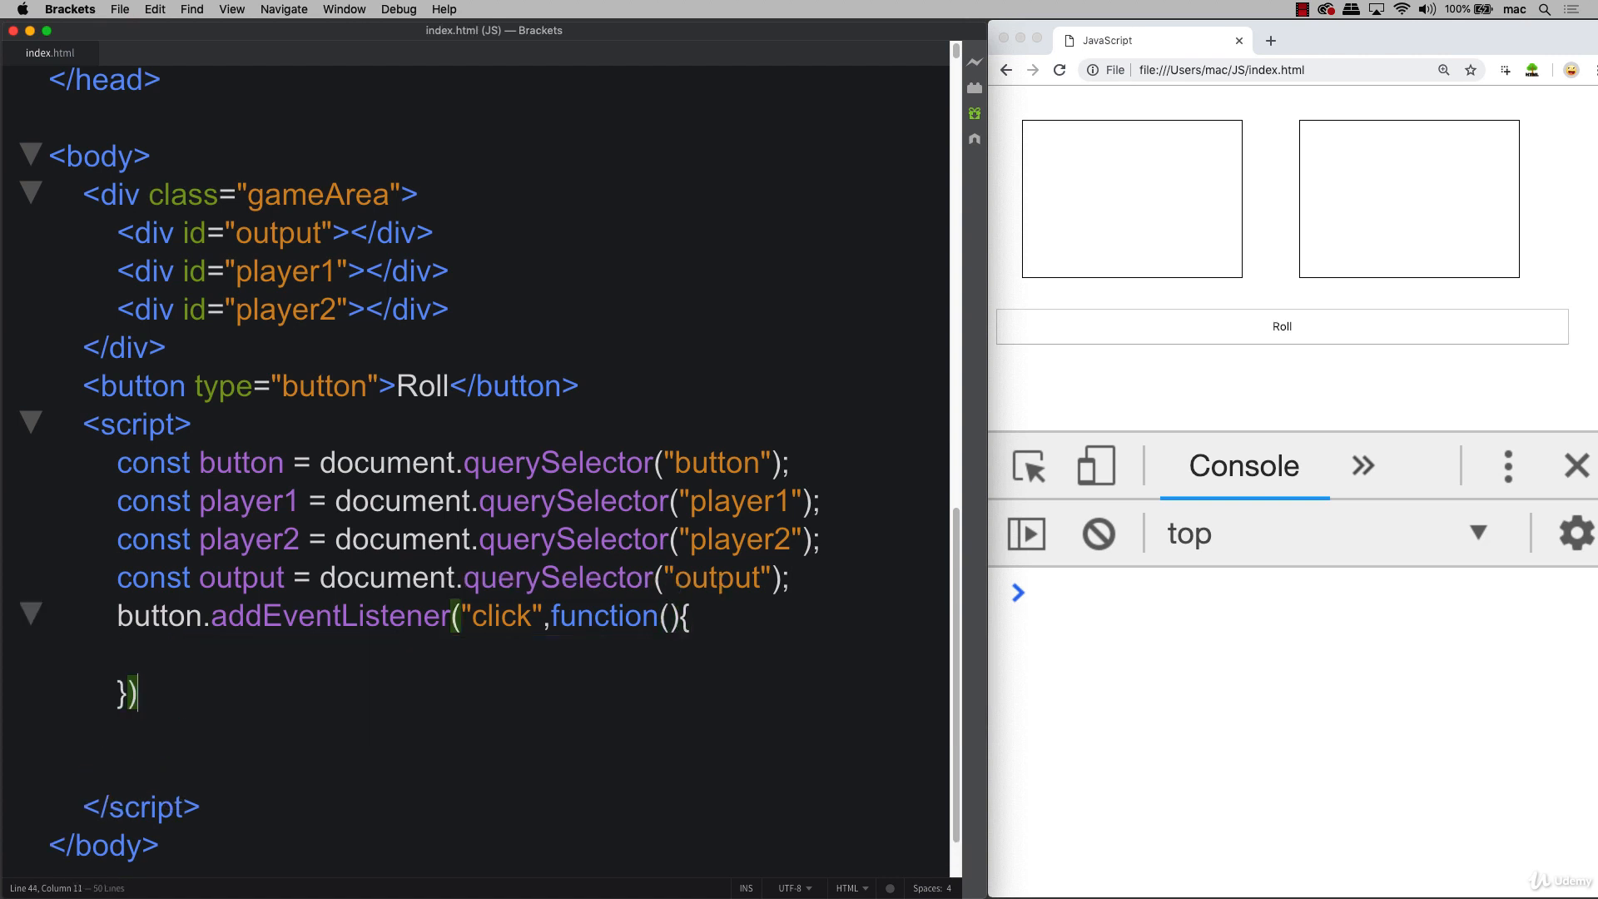
Log "works" with console.log inside the click function body.
click(212, 654)
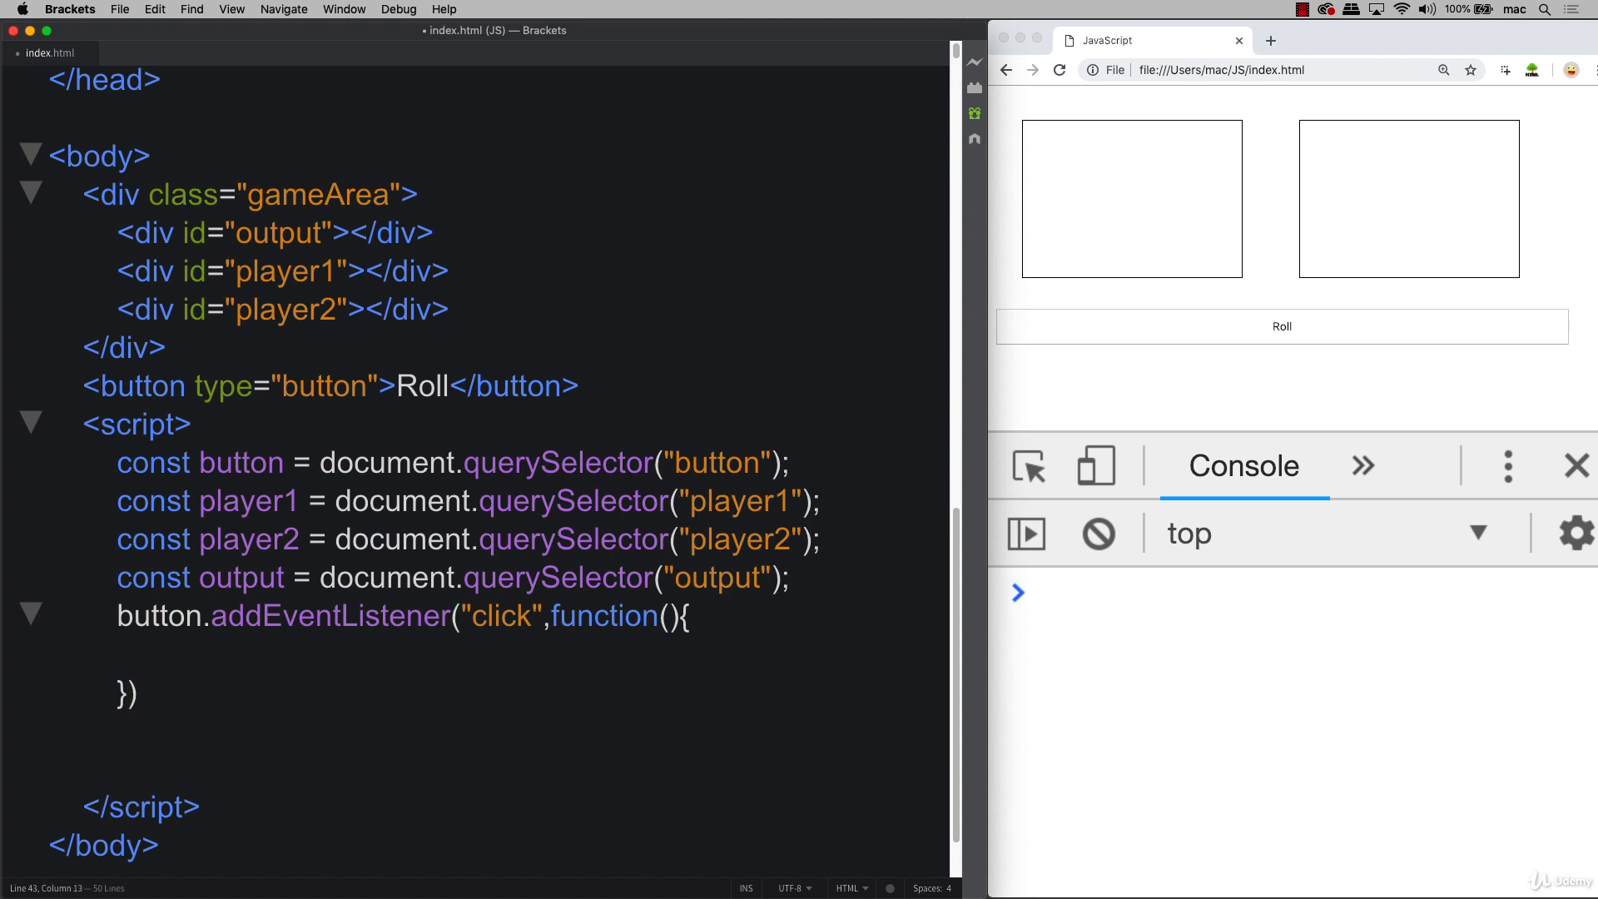
text(console.log()
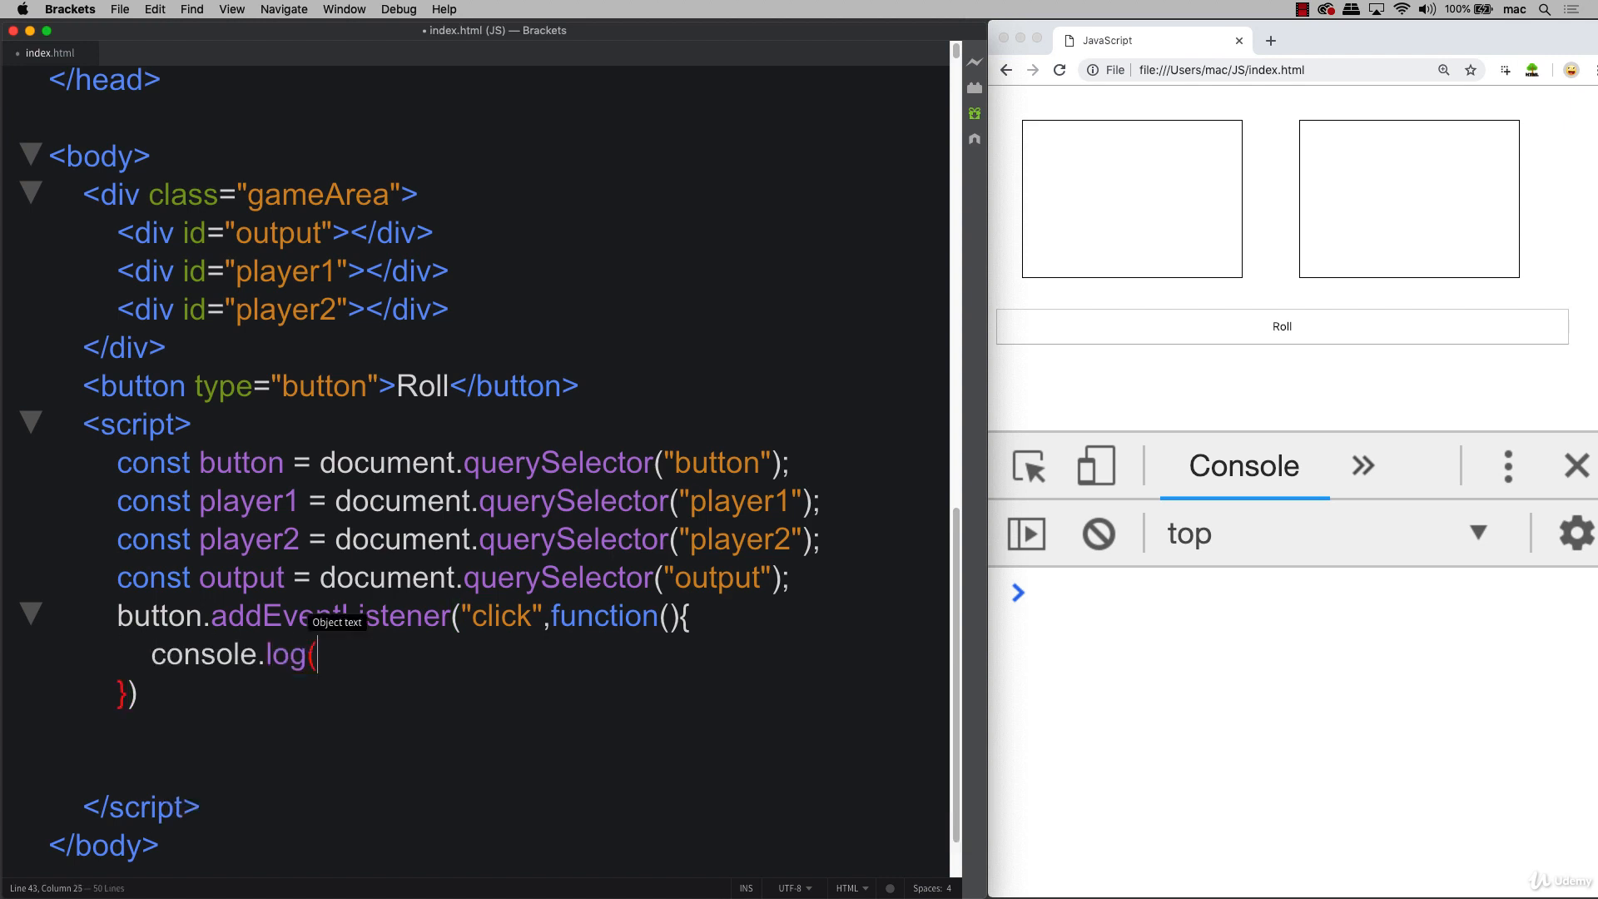
text("works");)
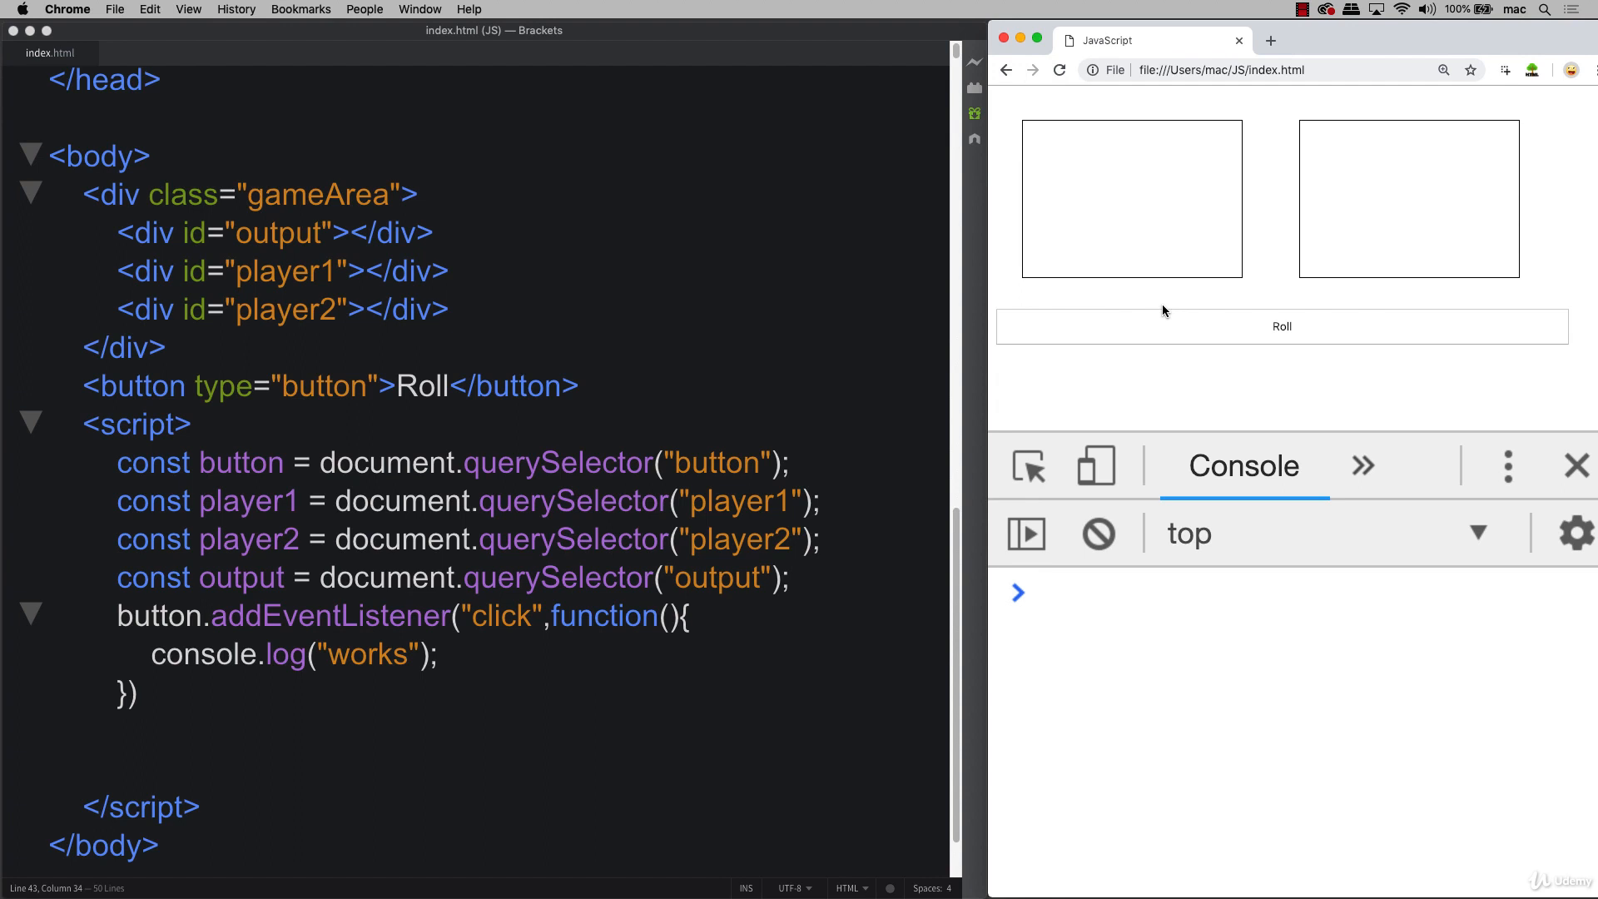
Click Roll repeatedly in Chrome so "works" logs to the DevTools console each time.
click(1281, 326)
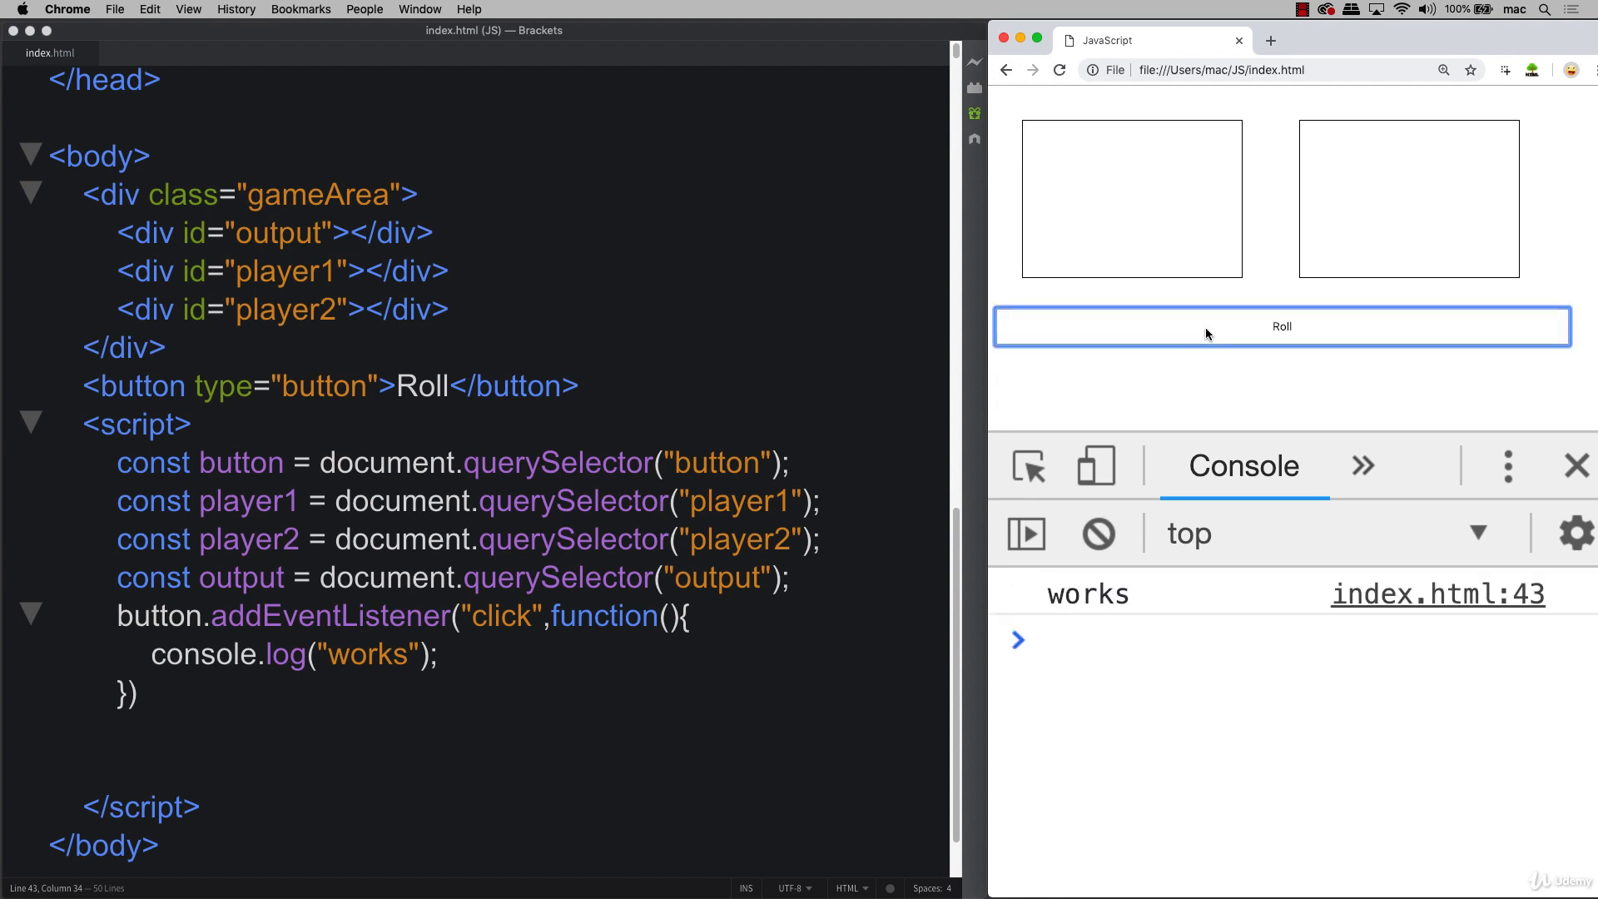
click(1281, 327)
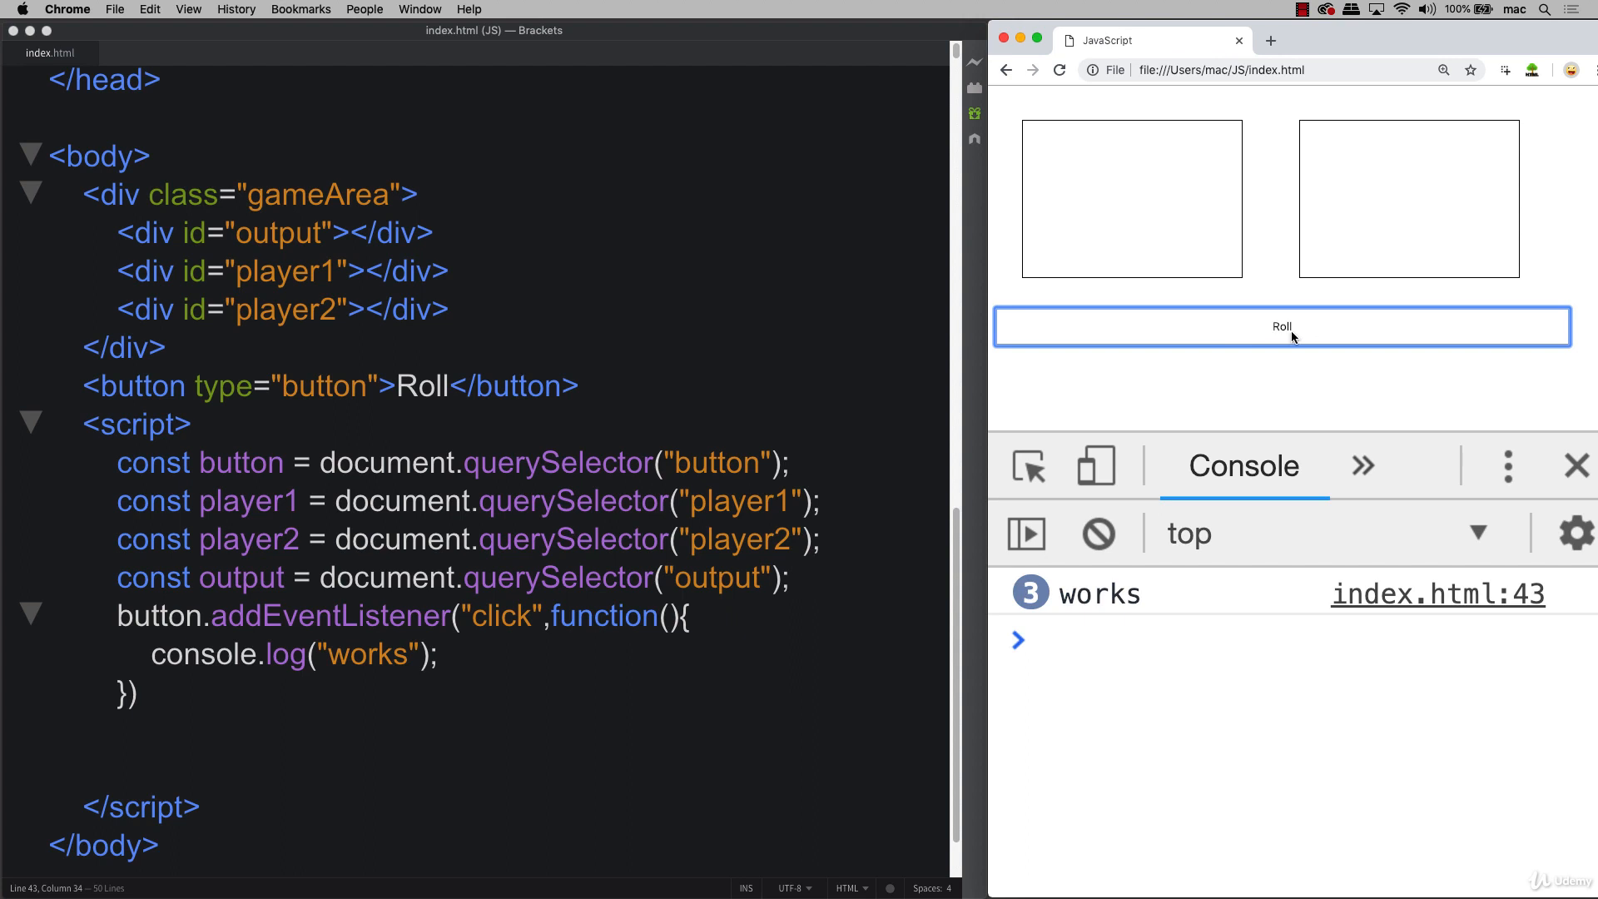
click(1281, 327)
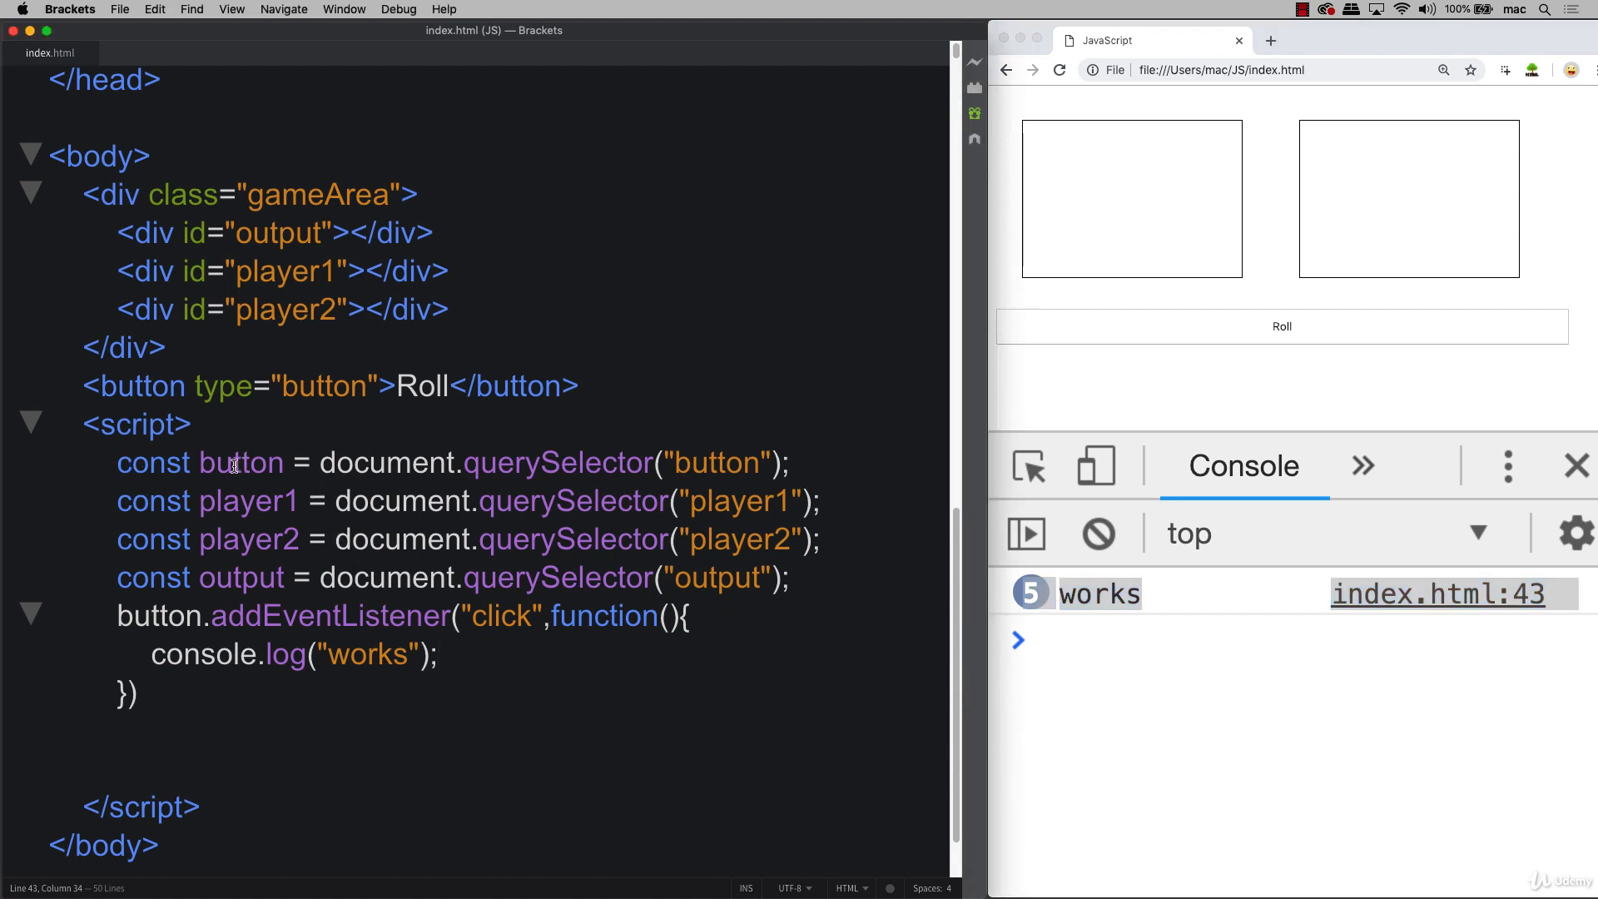
mouse_move(212, 646)
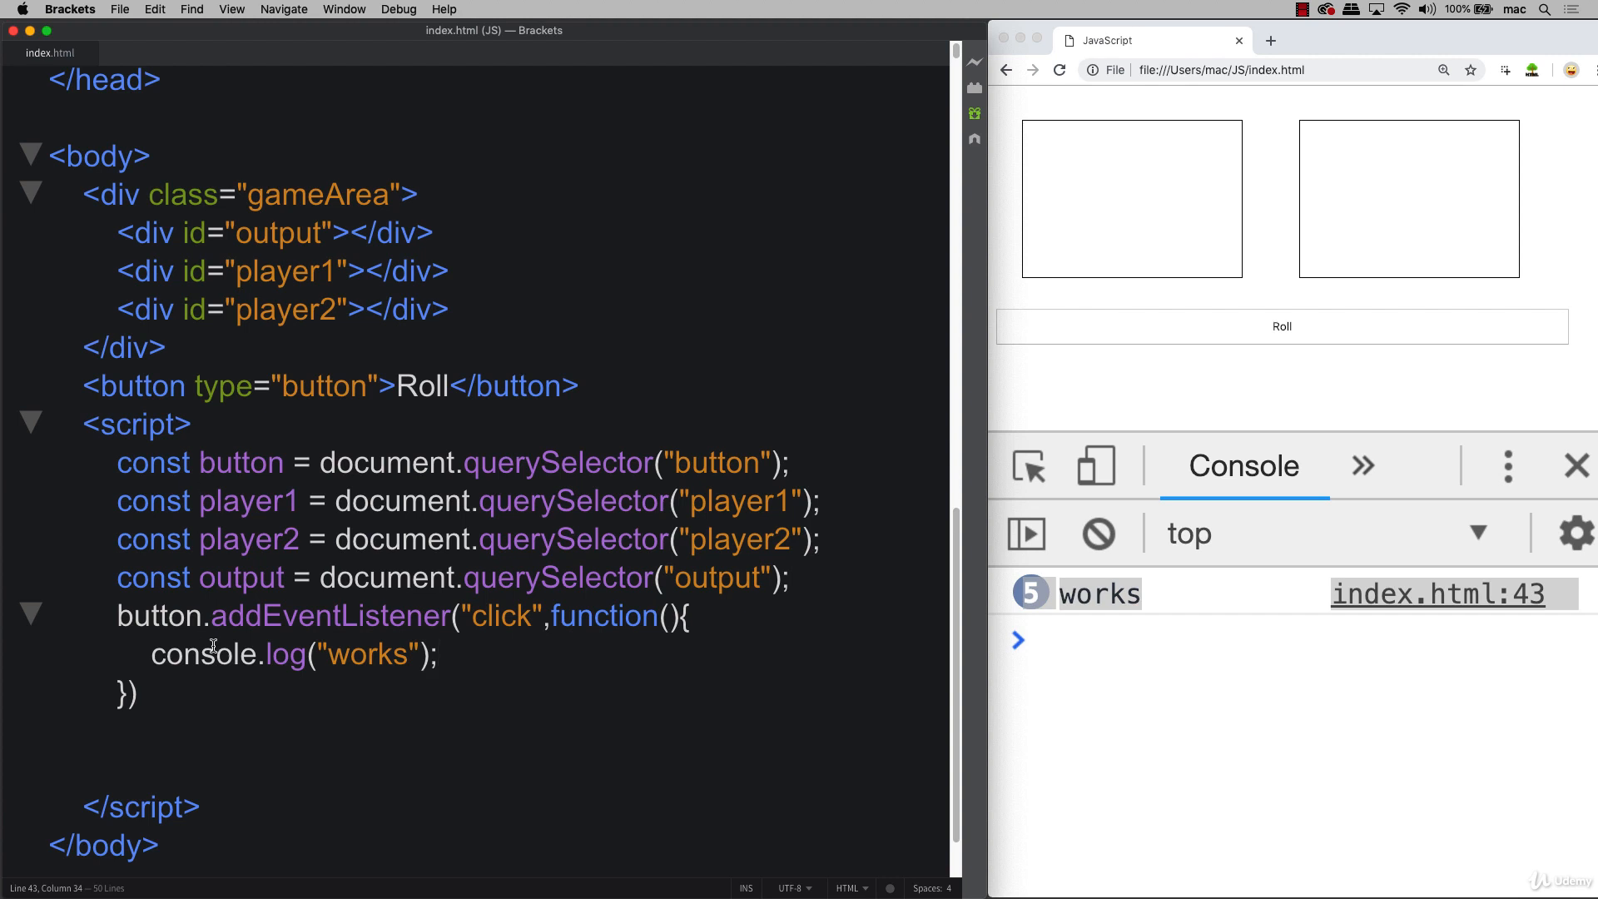